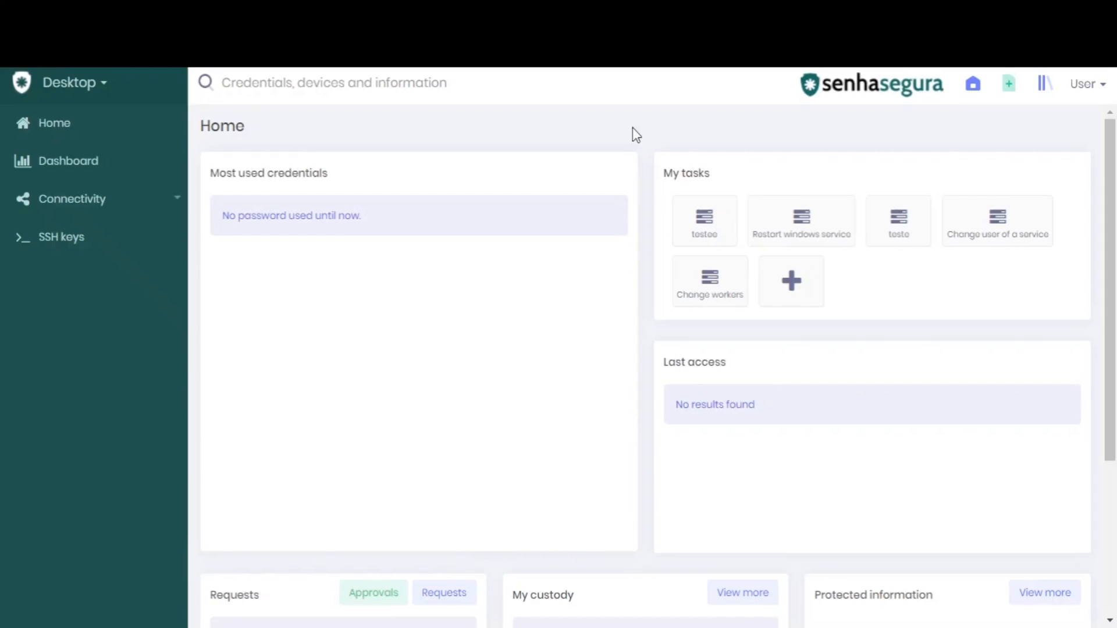
mouse_move(540, 127)
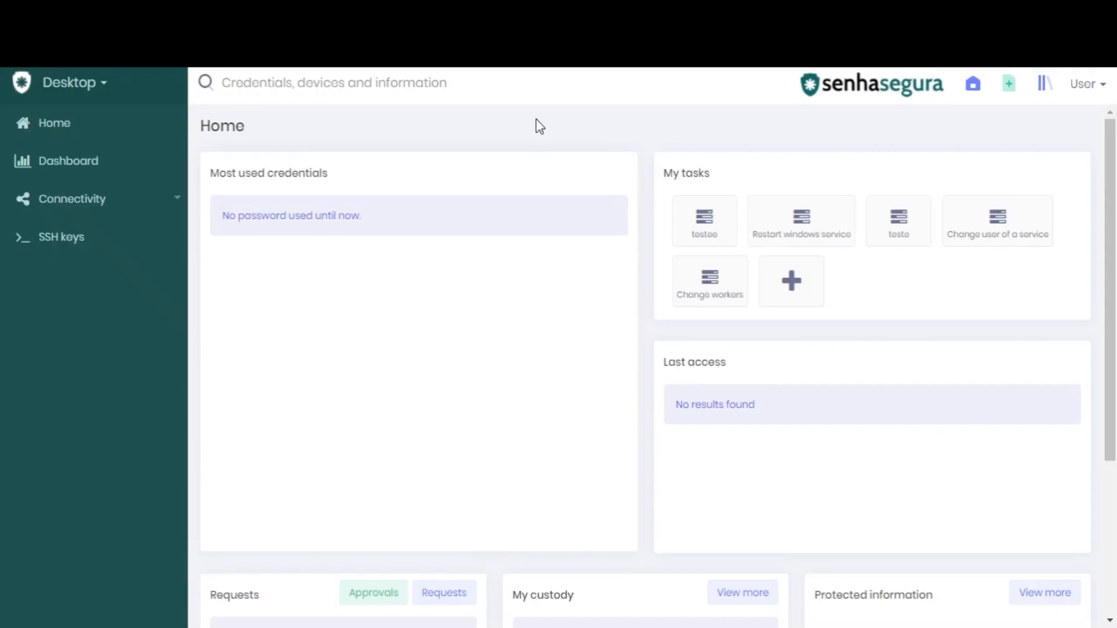
Step: Open the module switcher, scroll to System and choose the Devices module
click(69, 82)
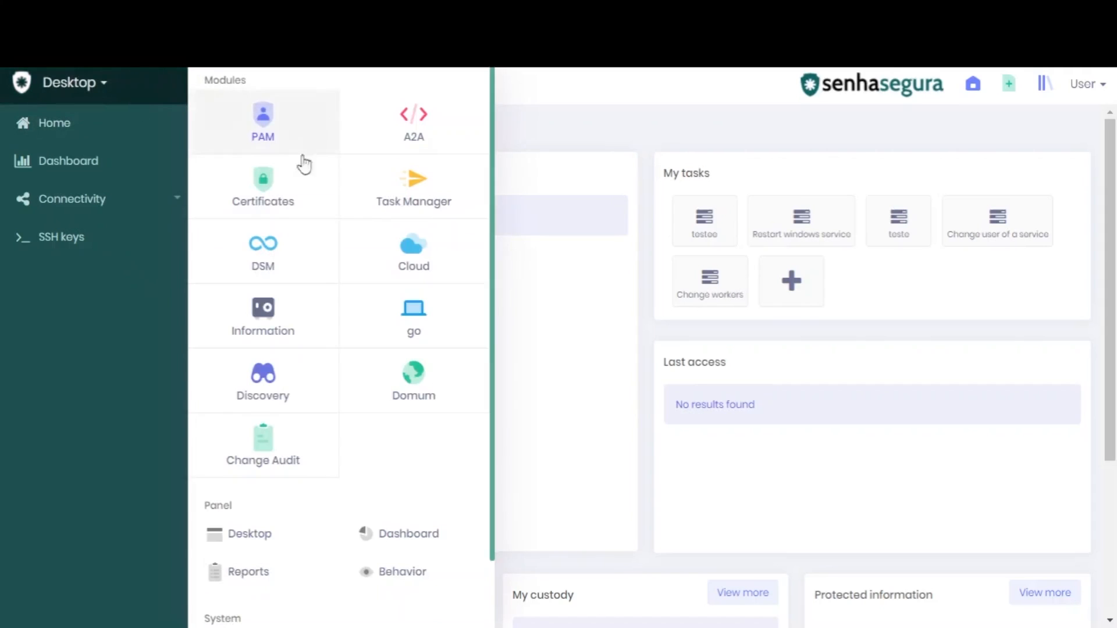
scroll(down, 3)
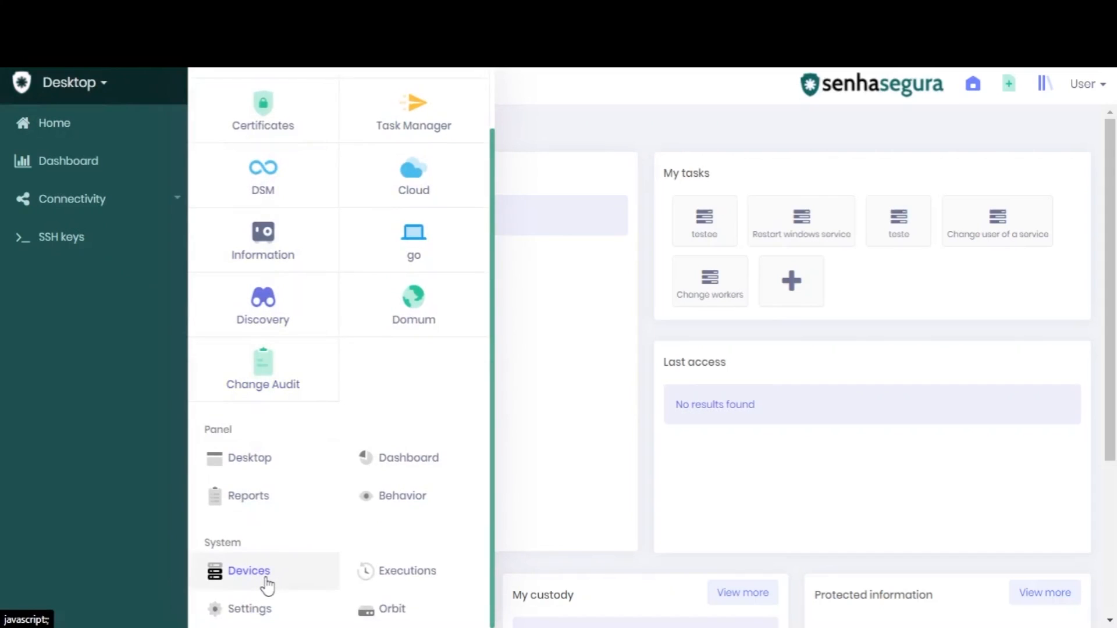
click(249, 571)
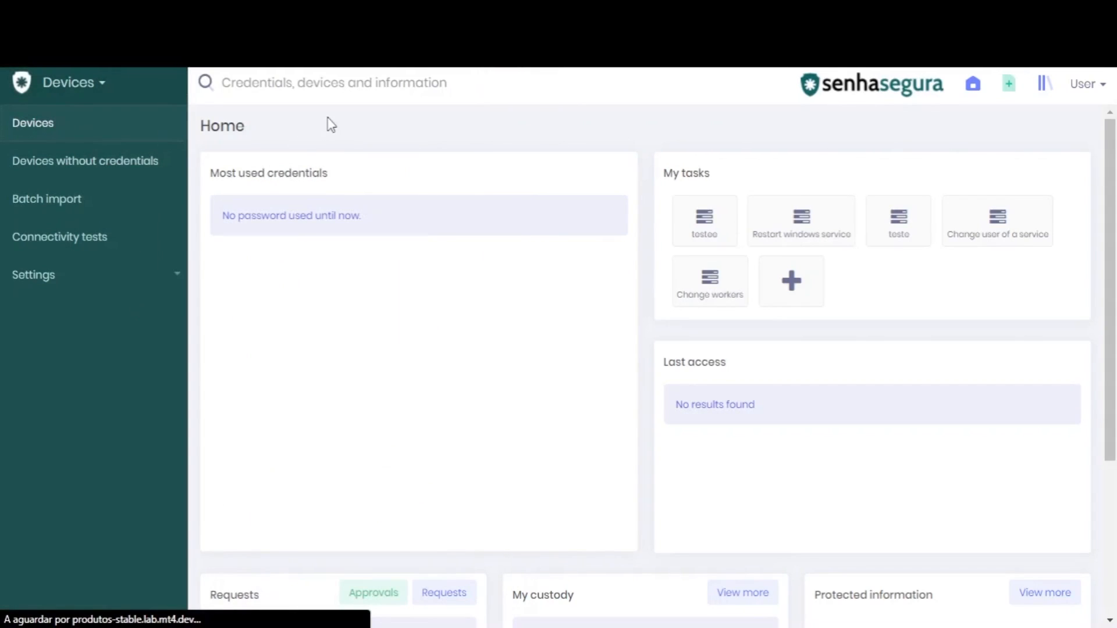
Step: Show the registered devices list and open its three-dot actions menu
click(33, 122)
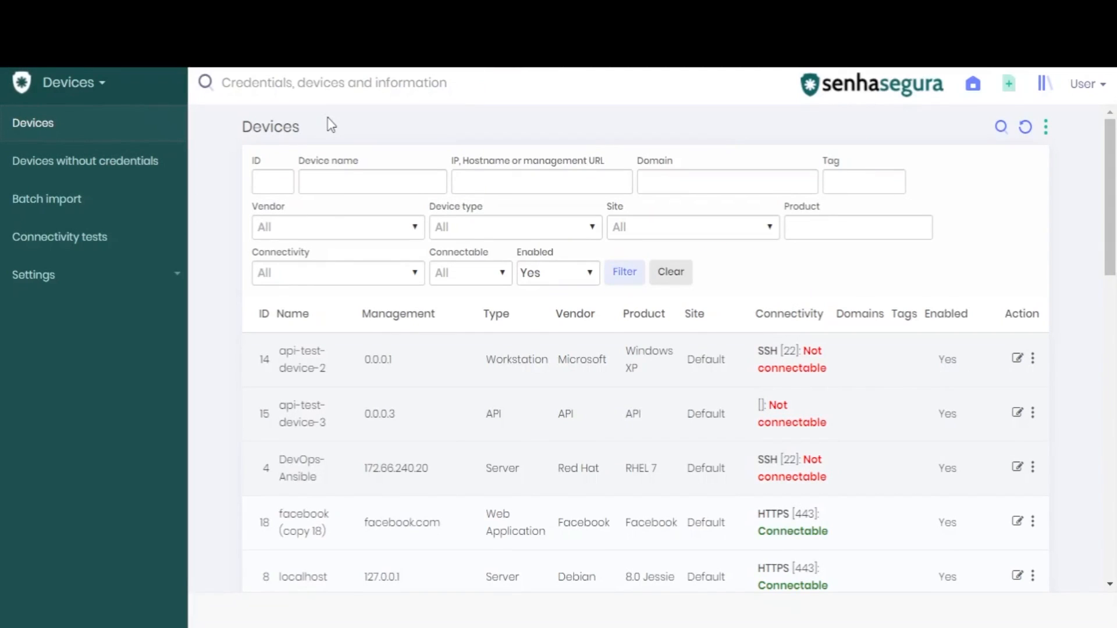
mouse_move(1057, 150)
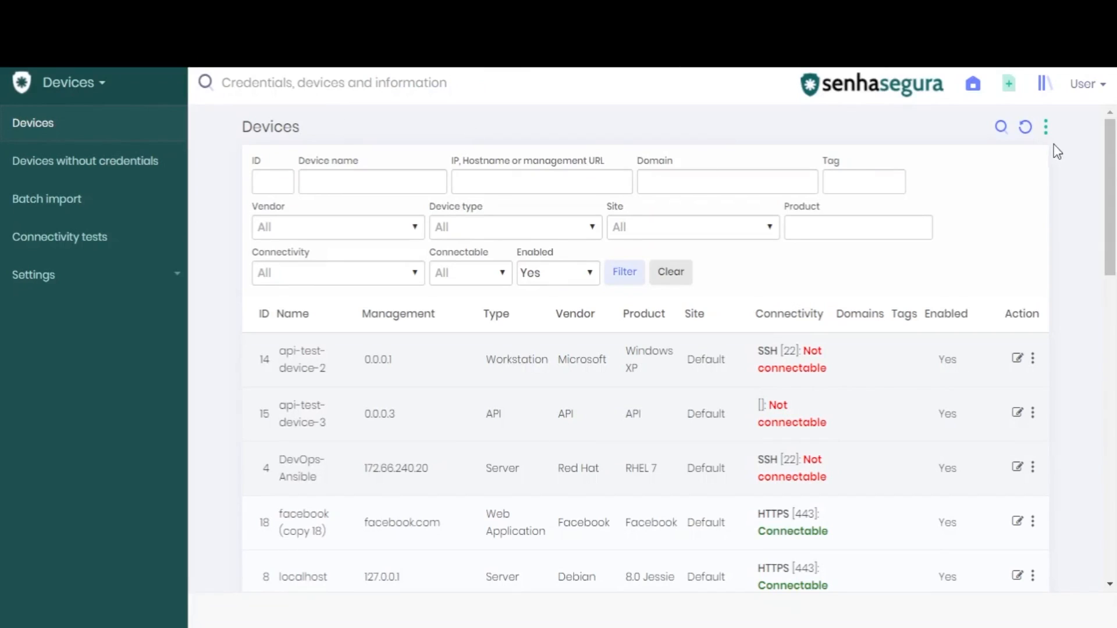
click(1046, 127)
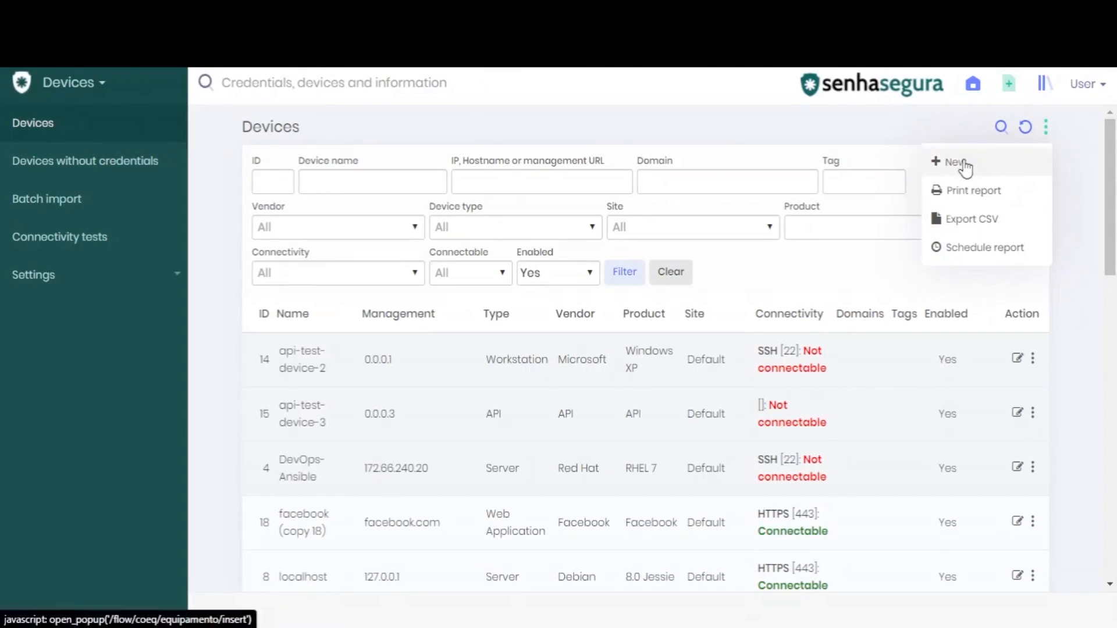
Step: Create a new device with IP/hostname facebook.com and device name Facebook
click(954, 162)
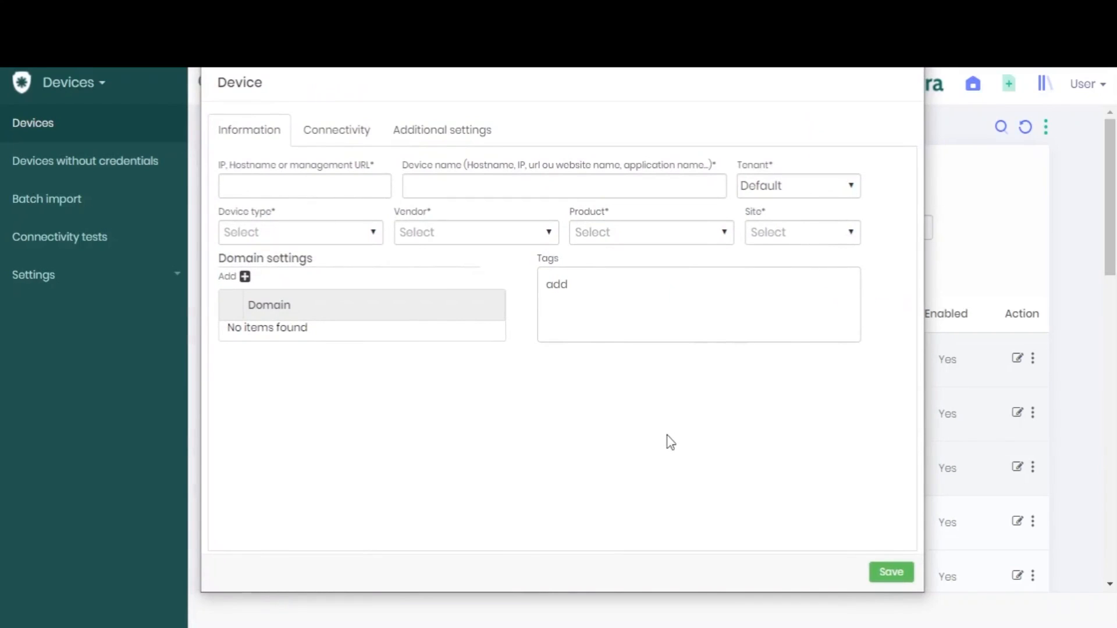
click(303, 185)
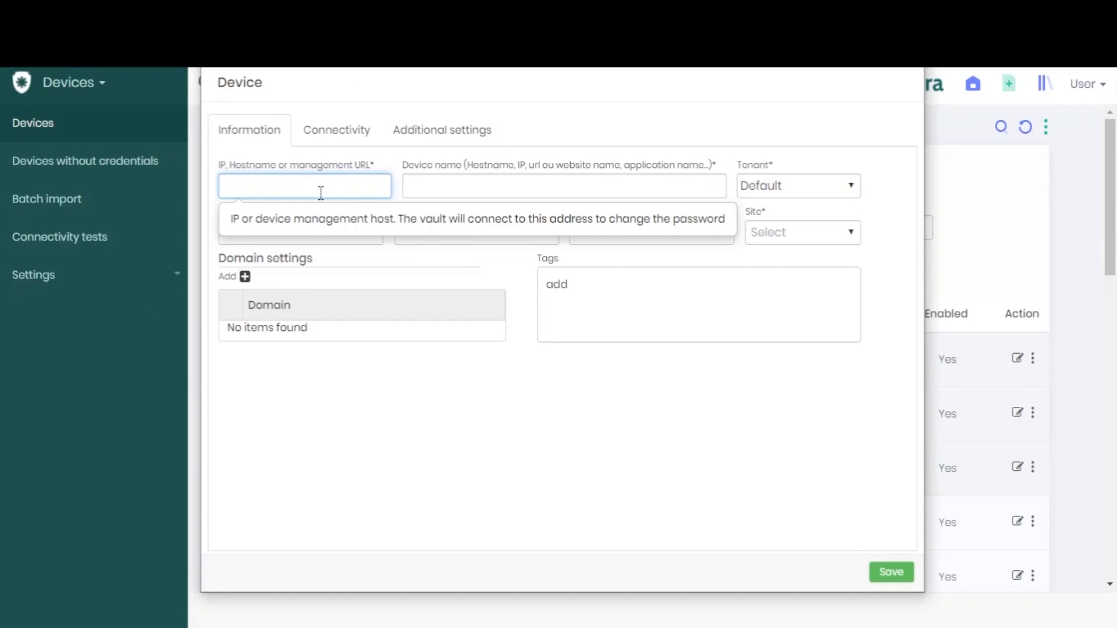
text(facebook.com)
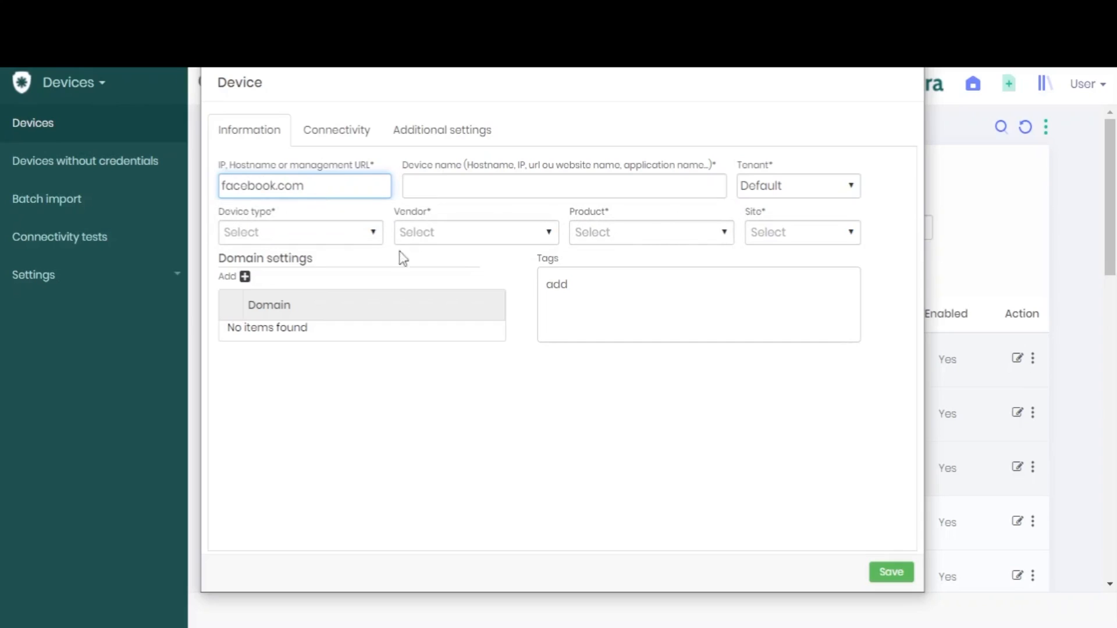
click(561, 186)
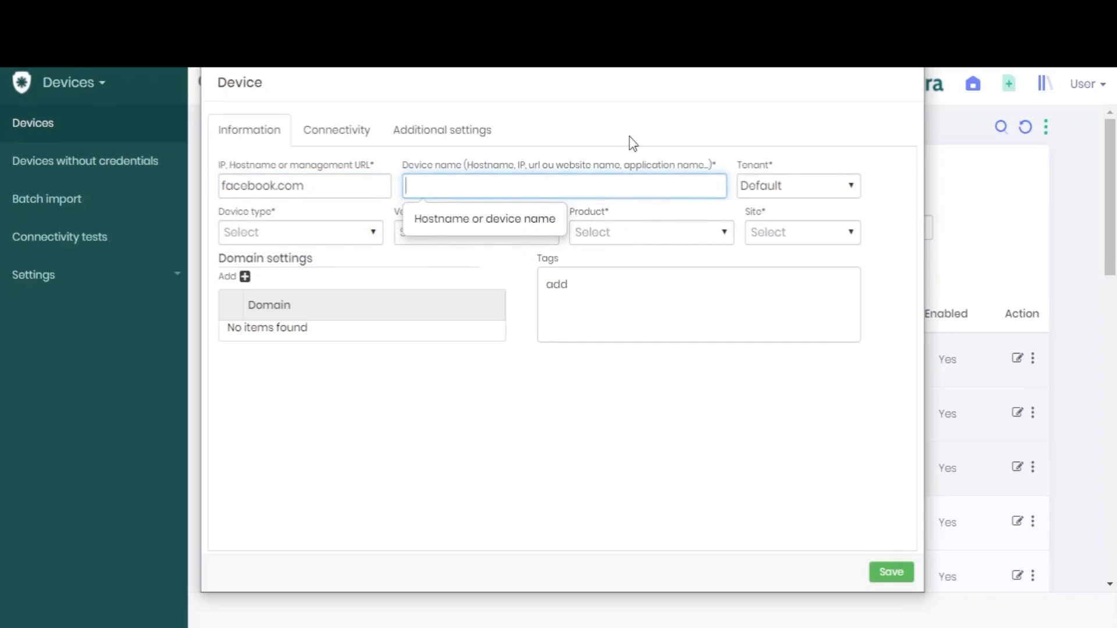
text(Face)
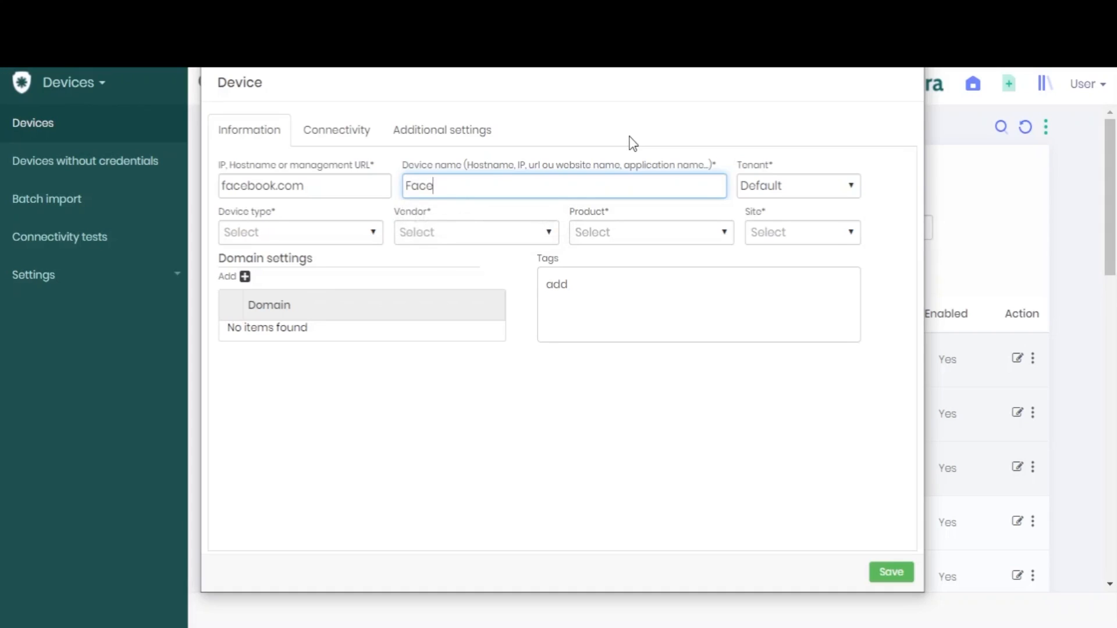
text(book)
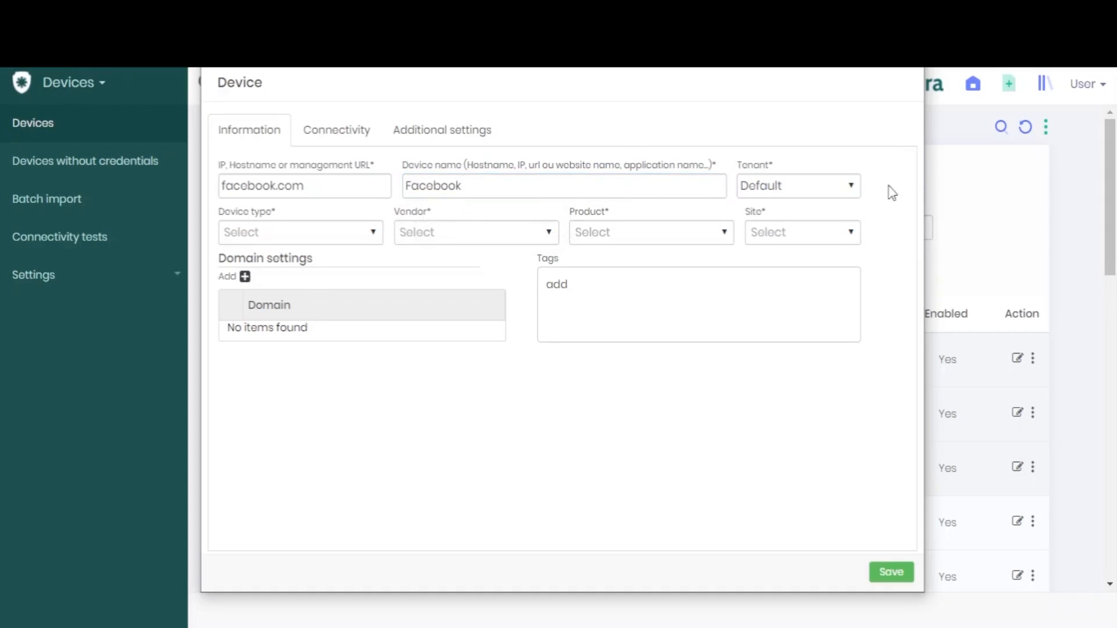
mouse_move(784, 147)
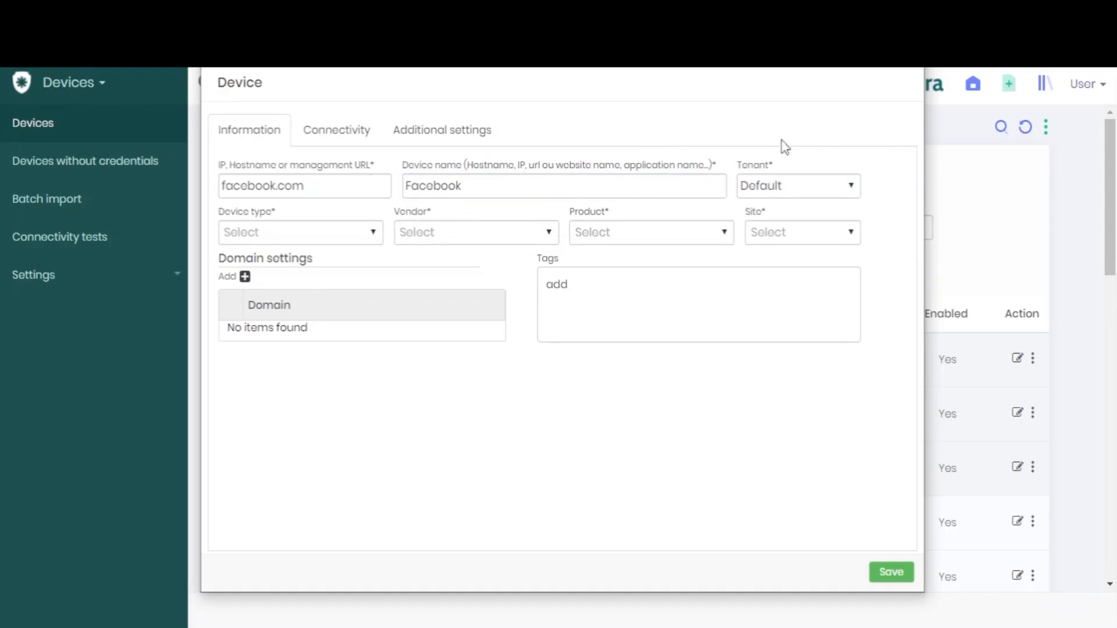
mouse_move(369, 235)
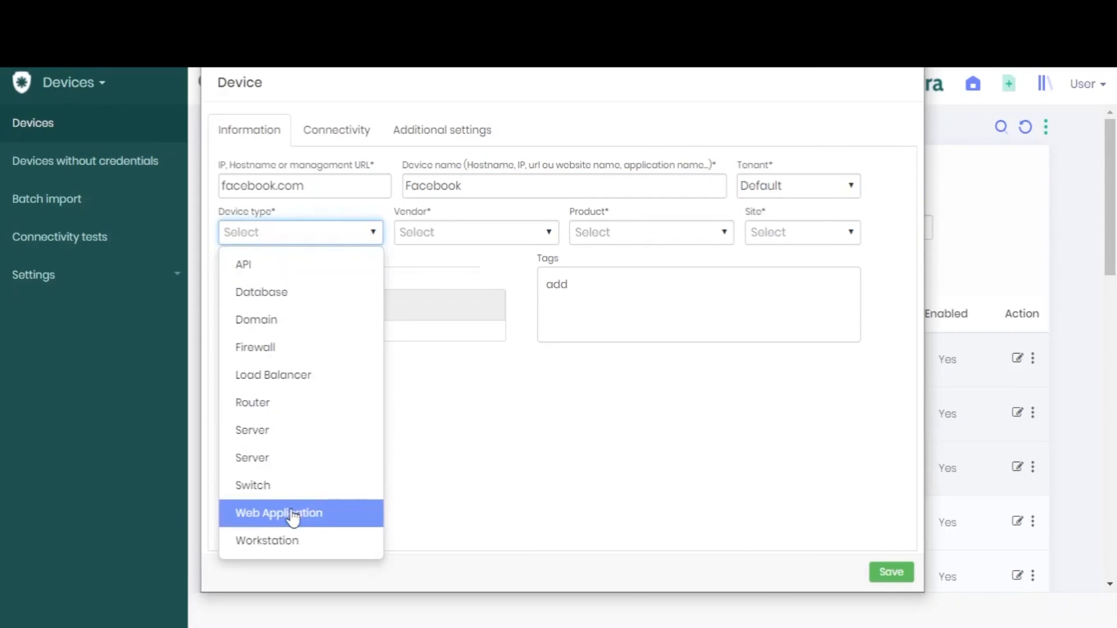
Step: Choose Web Application type, Facebook as vendor and product, and Default site
click(279, 514)
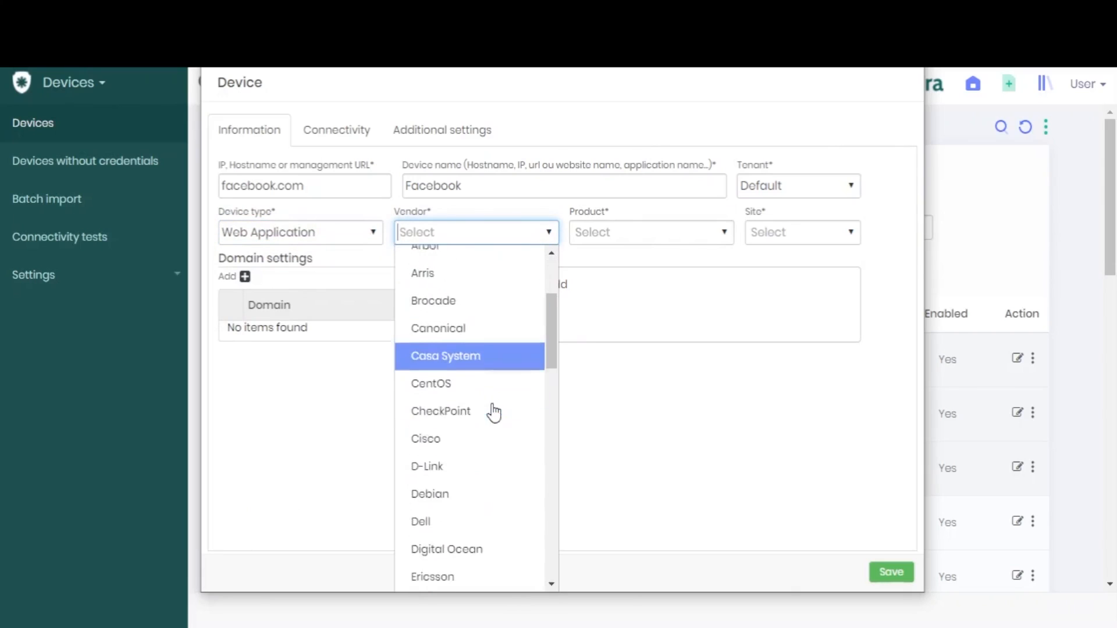
text(Facebook)
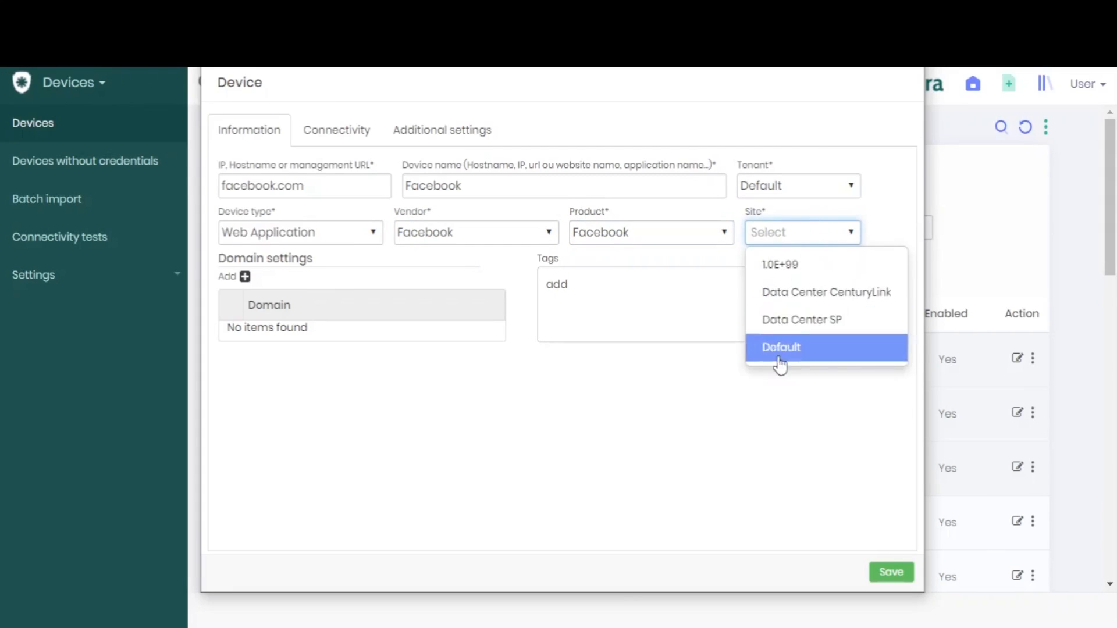
click(781, 348)
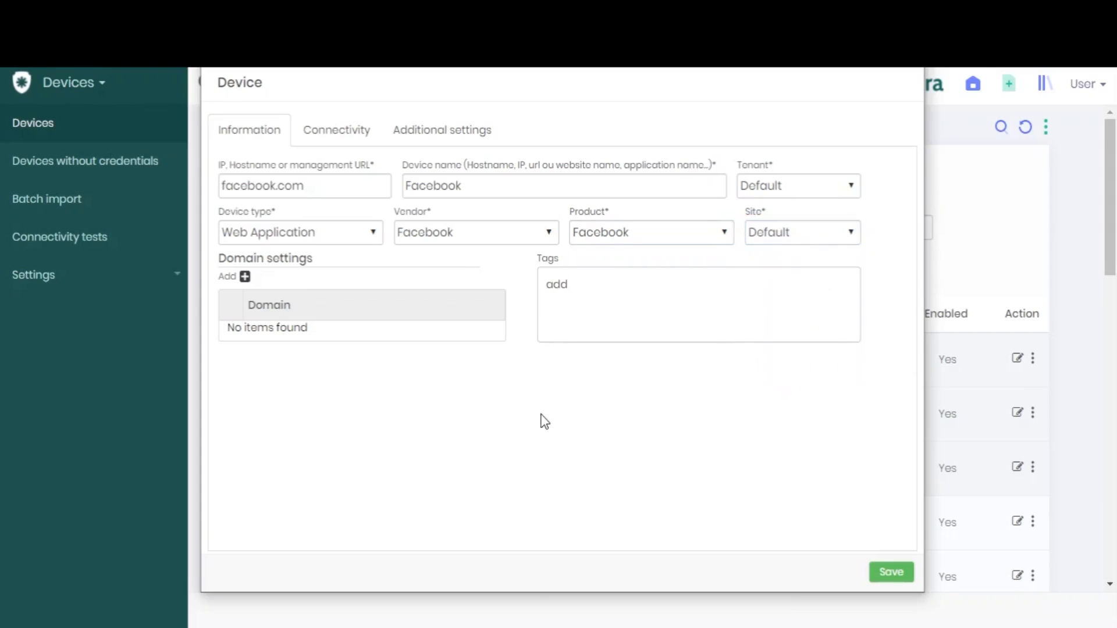
mouse_move(384, 176)
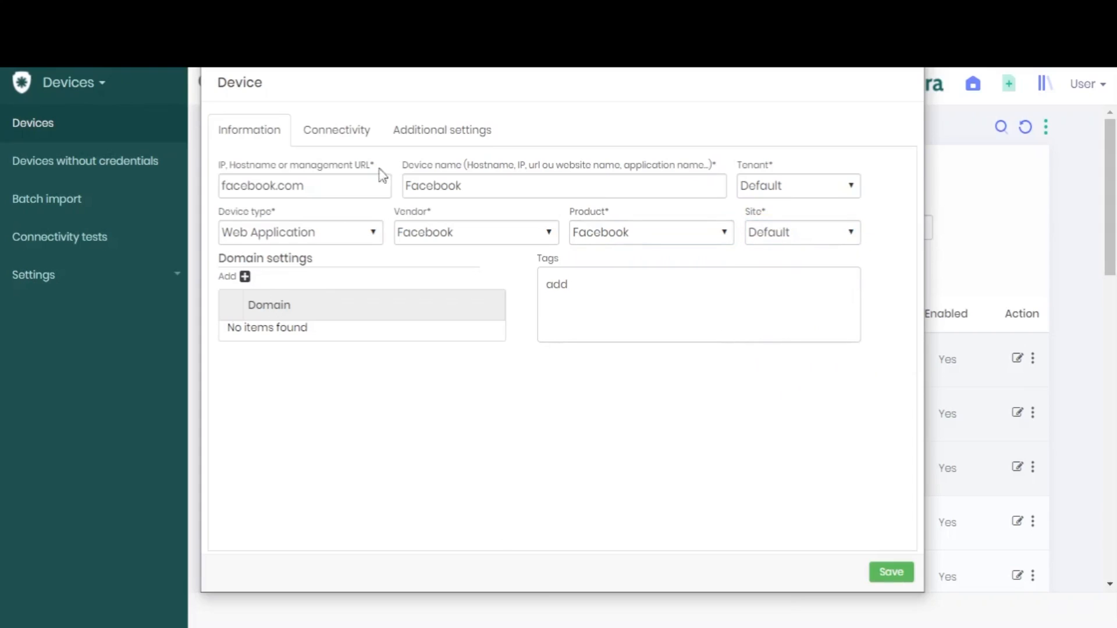
mouse_move(280, 388)
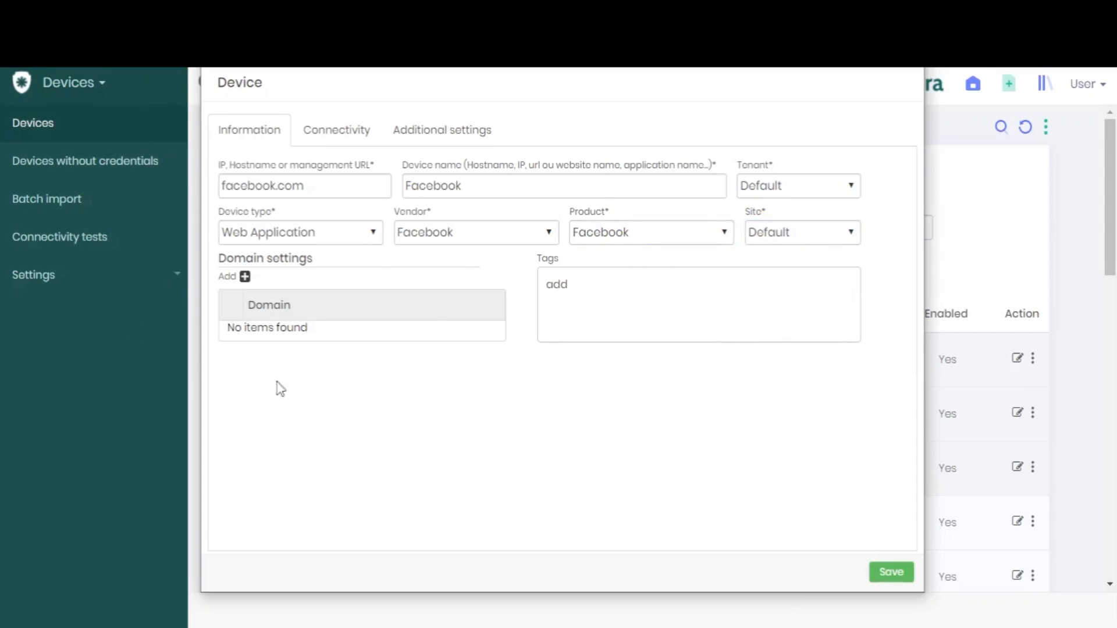
Step: Add the tag tag1 to the Facebook device and show its Connectivity settings
click(578, 283)
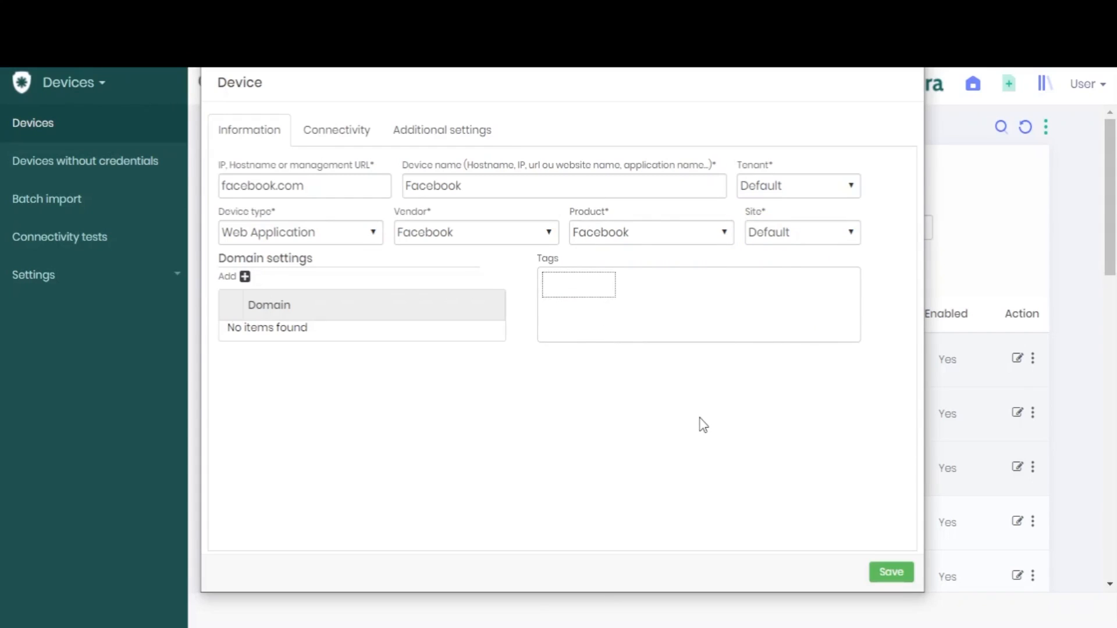
text(tag1)
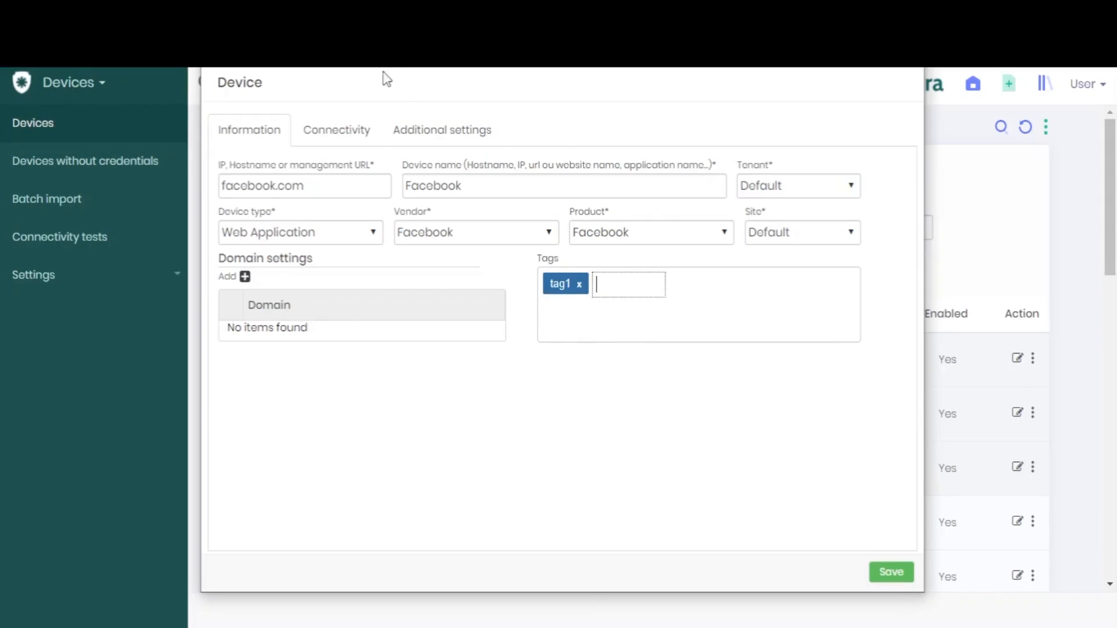
click(336, 130)
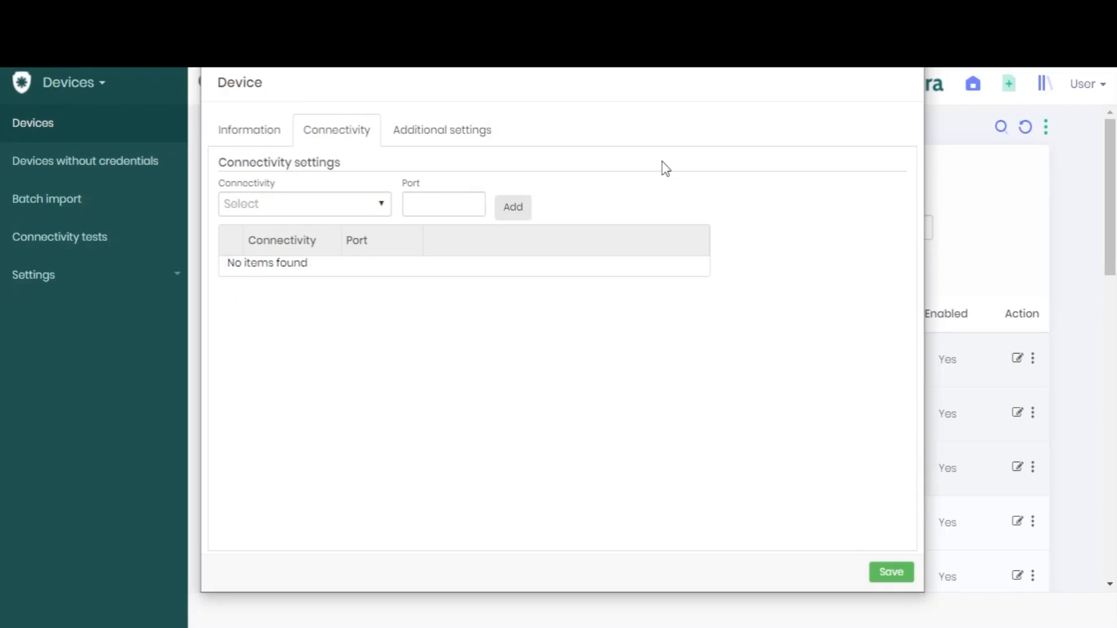
mouse_move(396, 223)
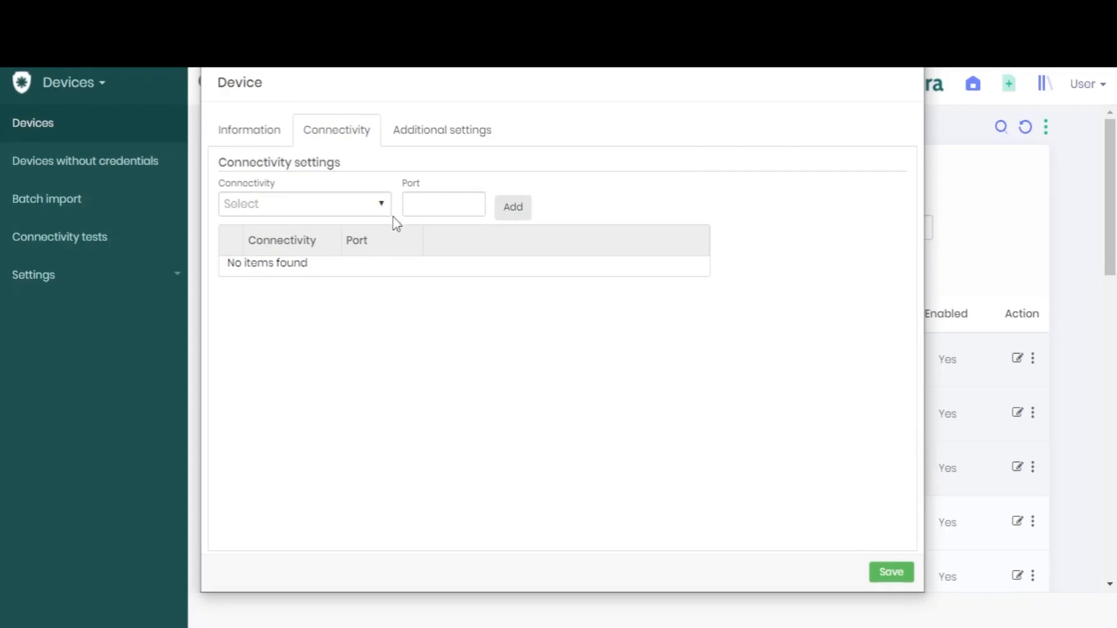
Step: Add an HTTPS connection on port 443 and test that it connects
click(303, 204)
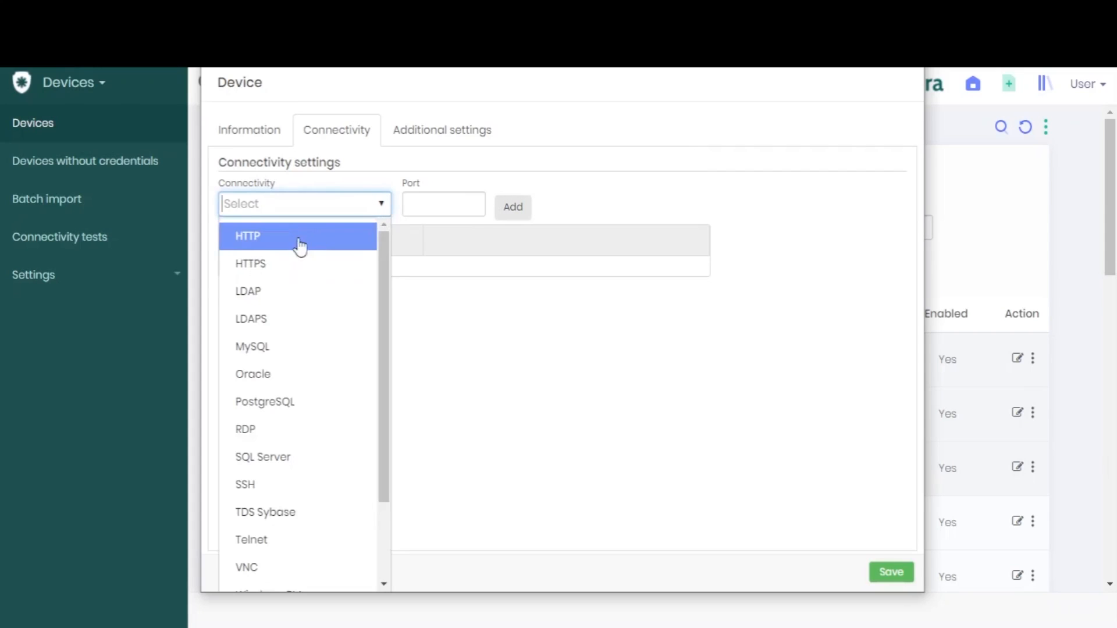
mouse_move(292, 264)
text(HTTPS)
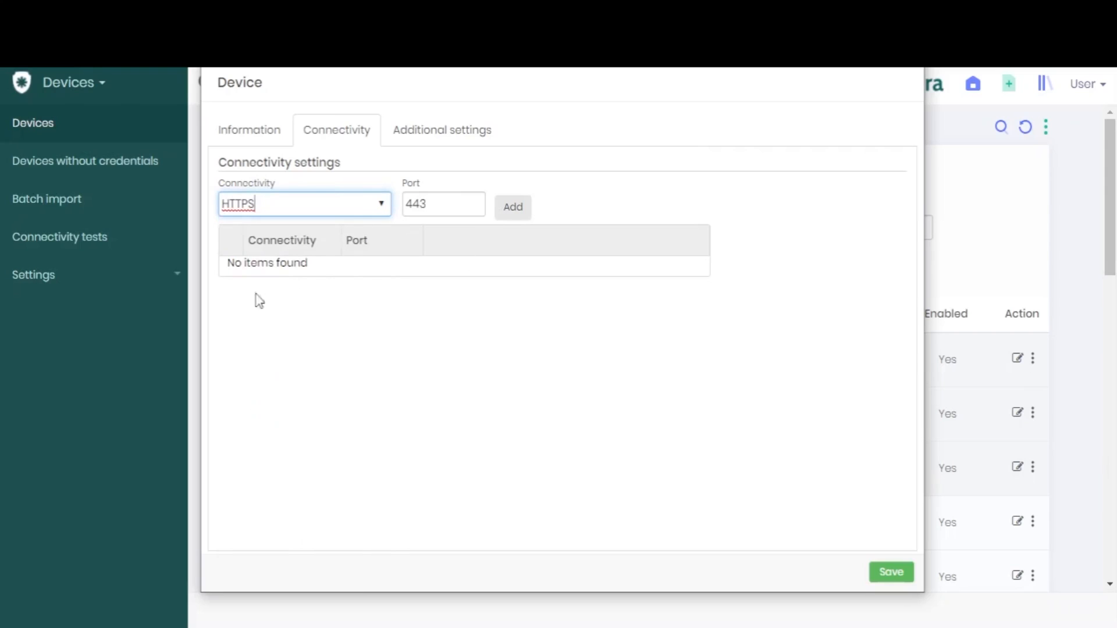
mouse_move(340, 104)
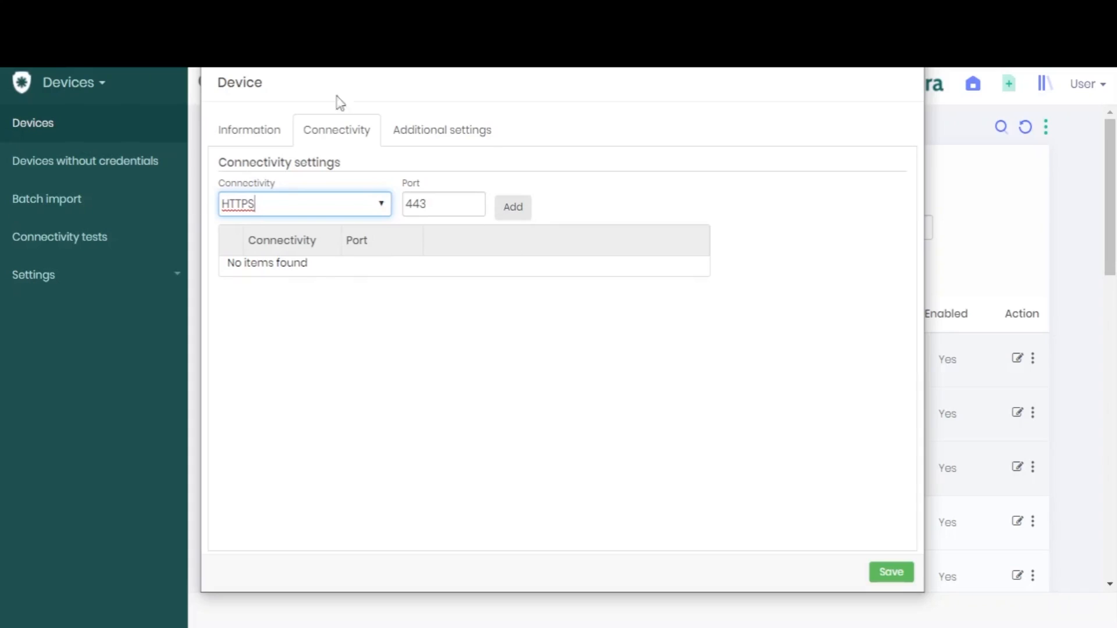
mouse_move(526, 164)
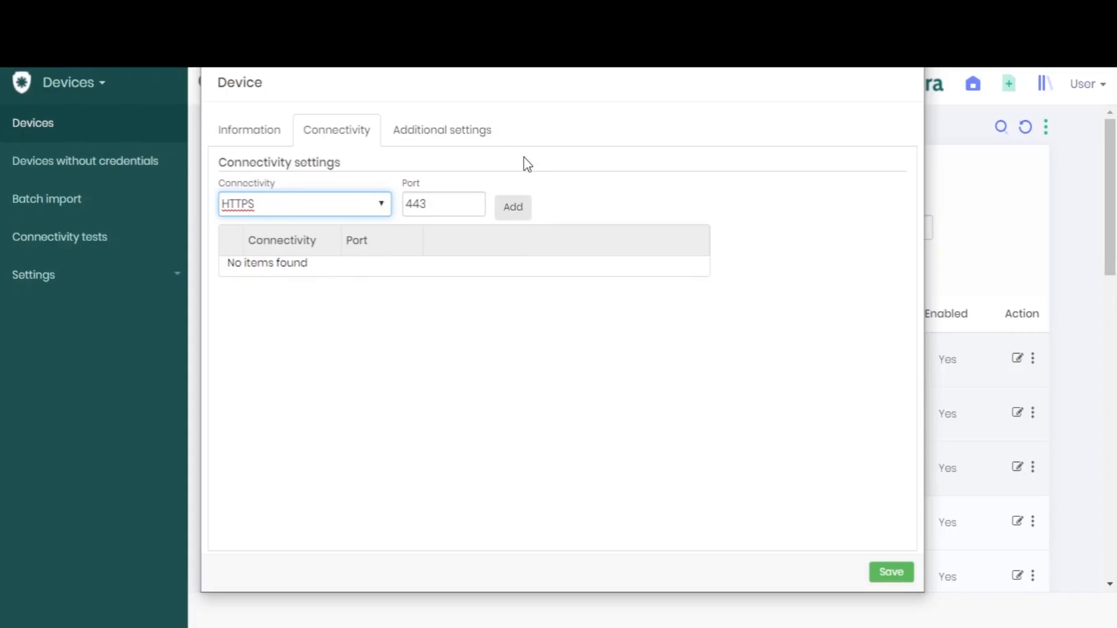
click(443, 204)
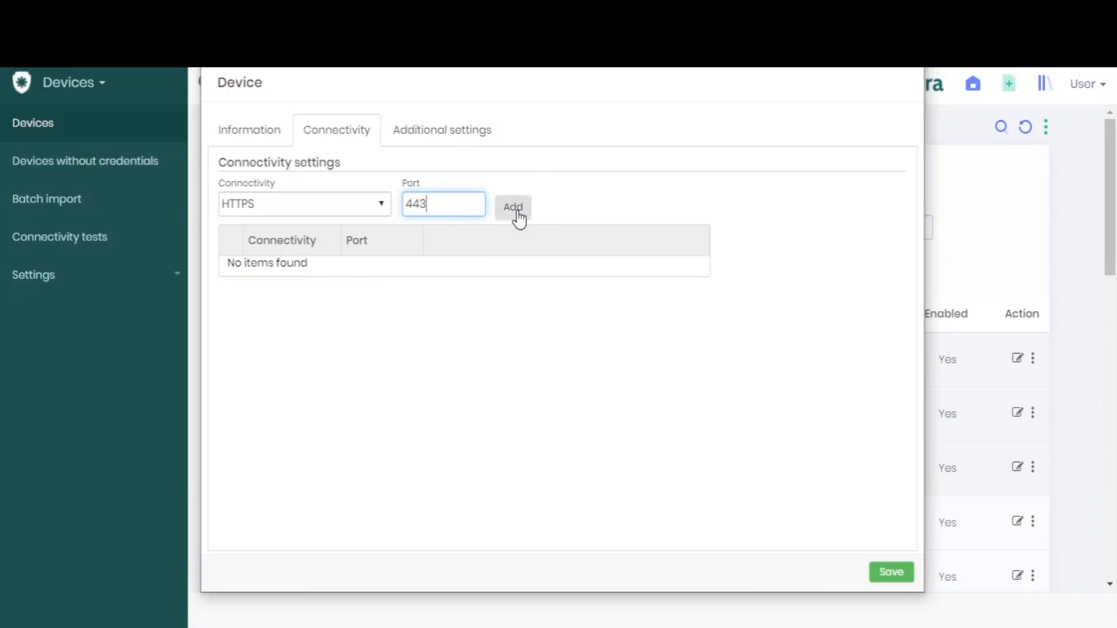
click(512, 207)
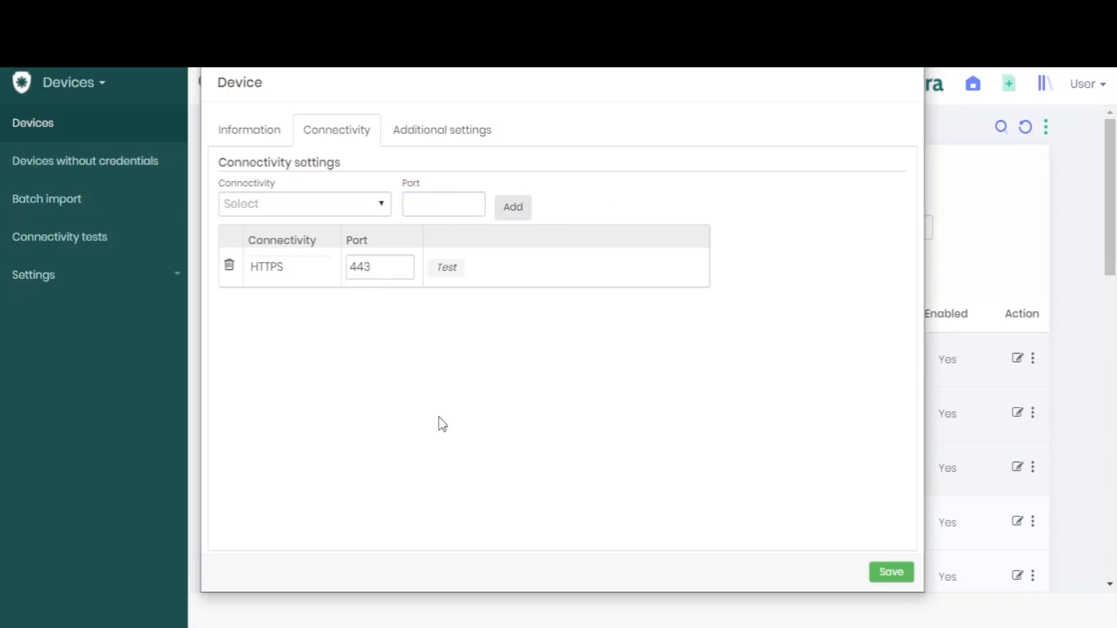
mouse_move(796, 387)
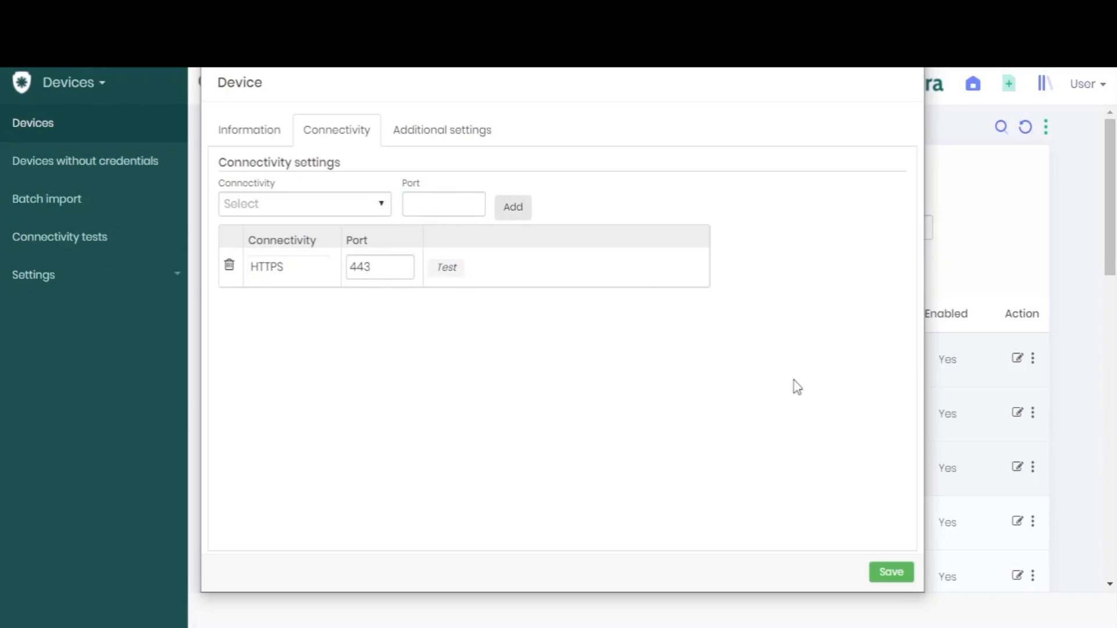
mouse_move(447, 267)
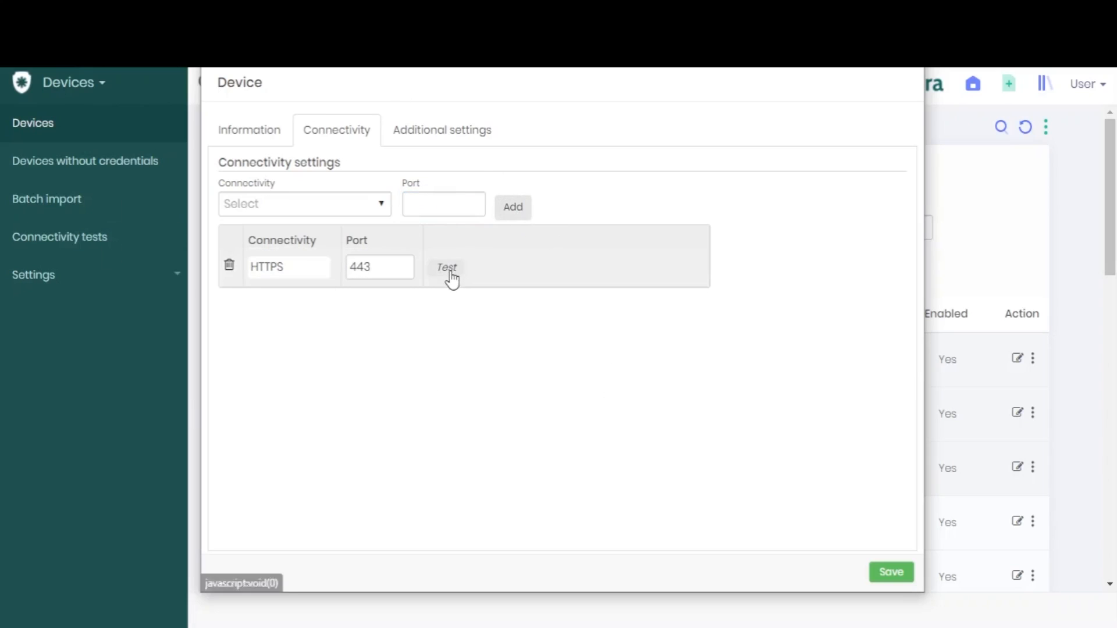
click(445, 267)
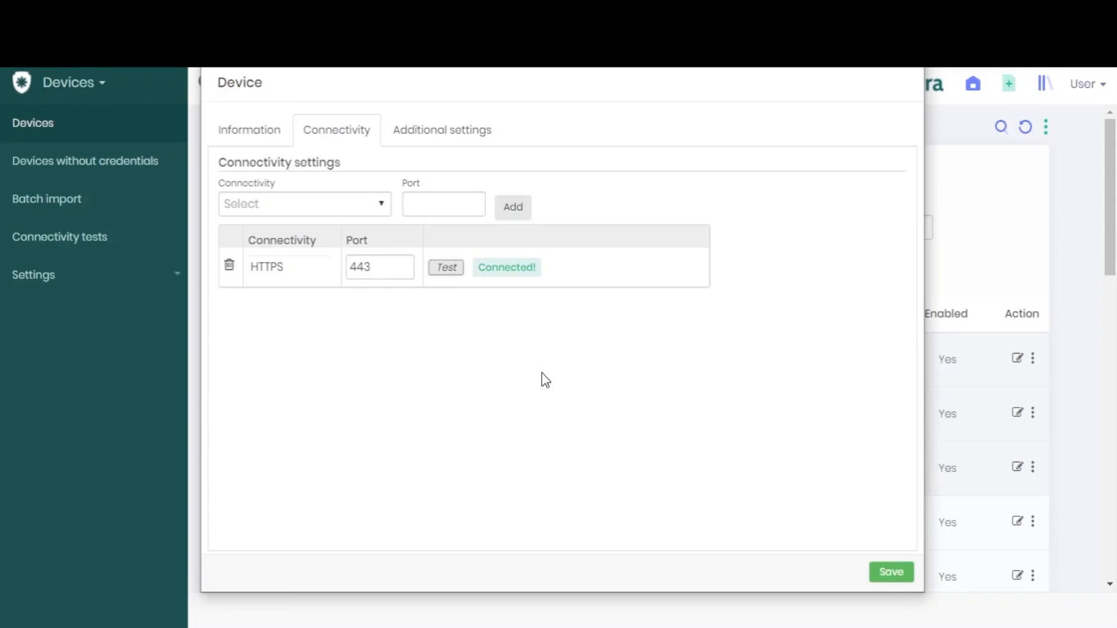
mouse_move(384, 209)
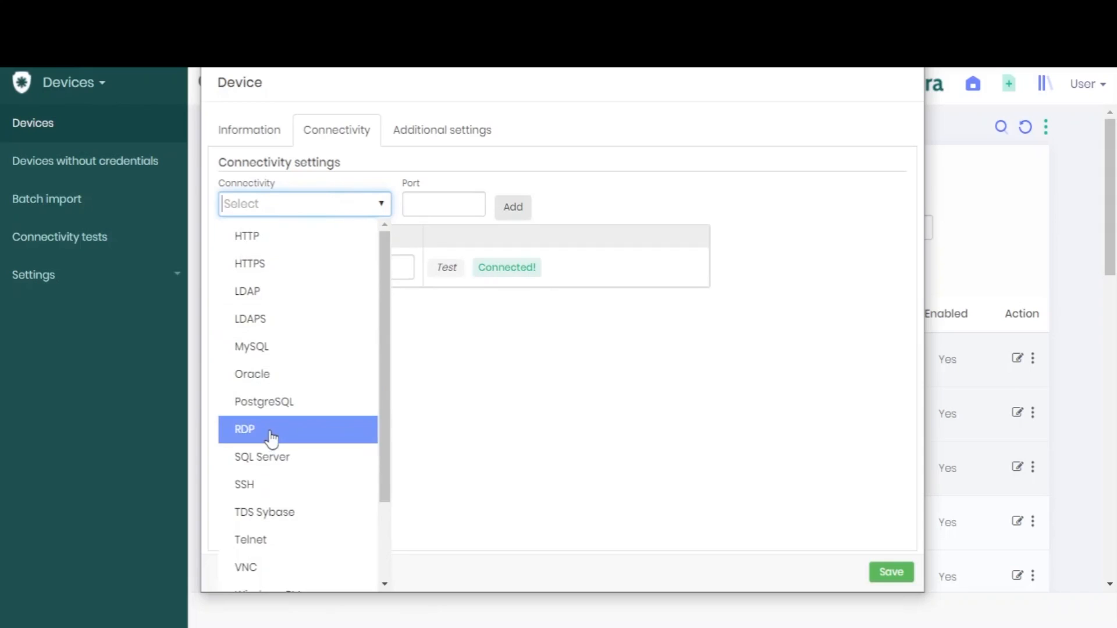
click(512, 207)
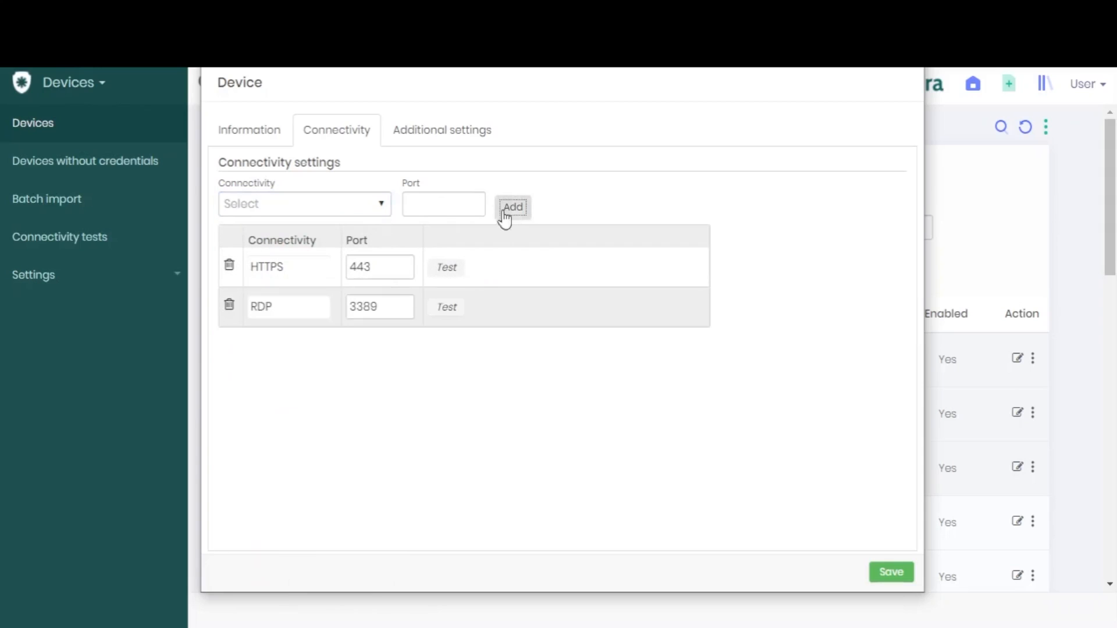
click(445, 307)
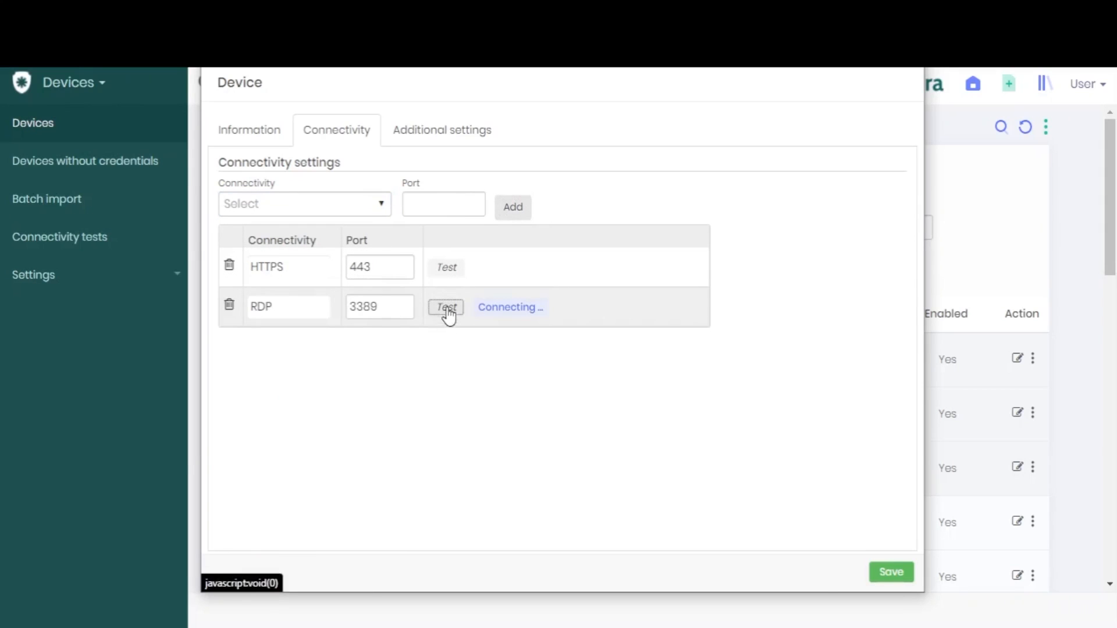
mouse_move(438, 278)
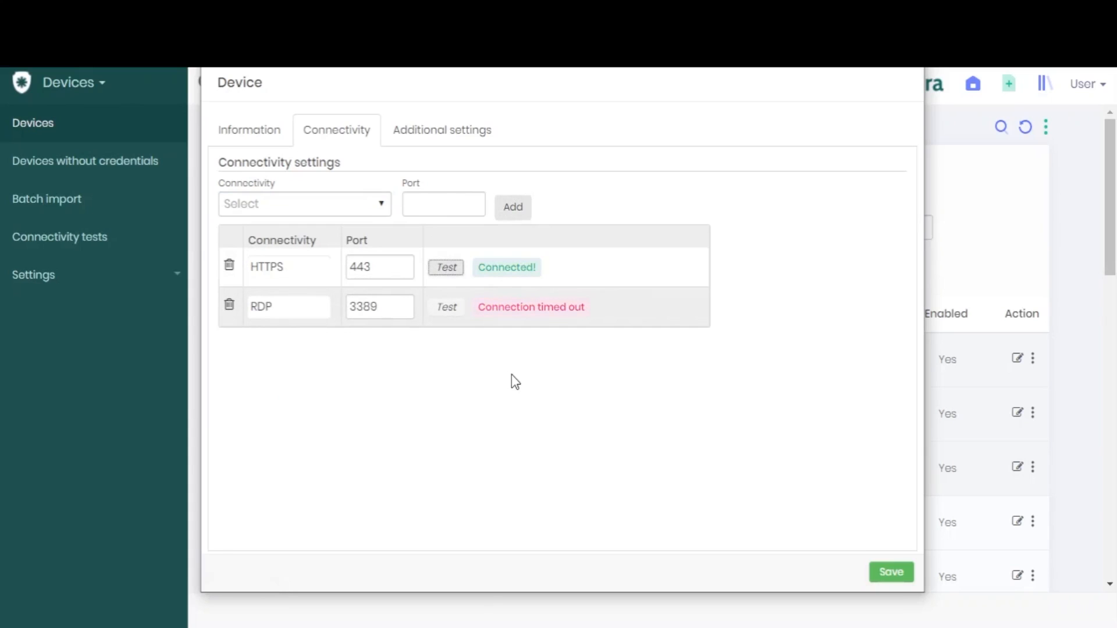
mouse_move(468, 301)
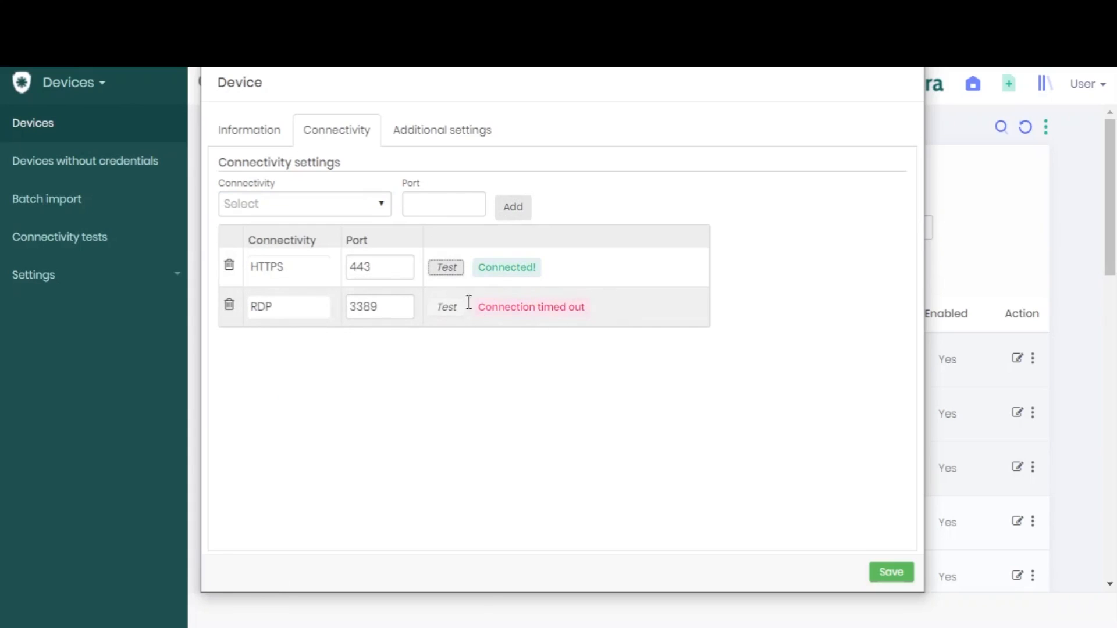
click(229, 305)
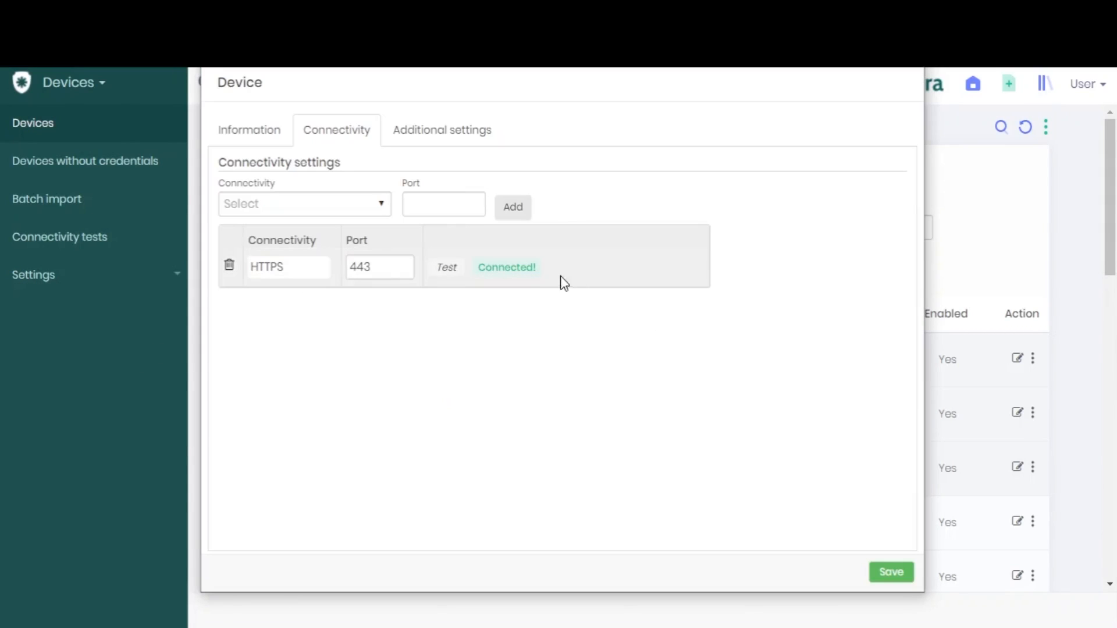
mouse_move(488, 271)
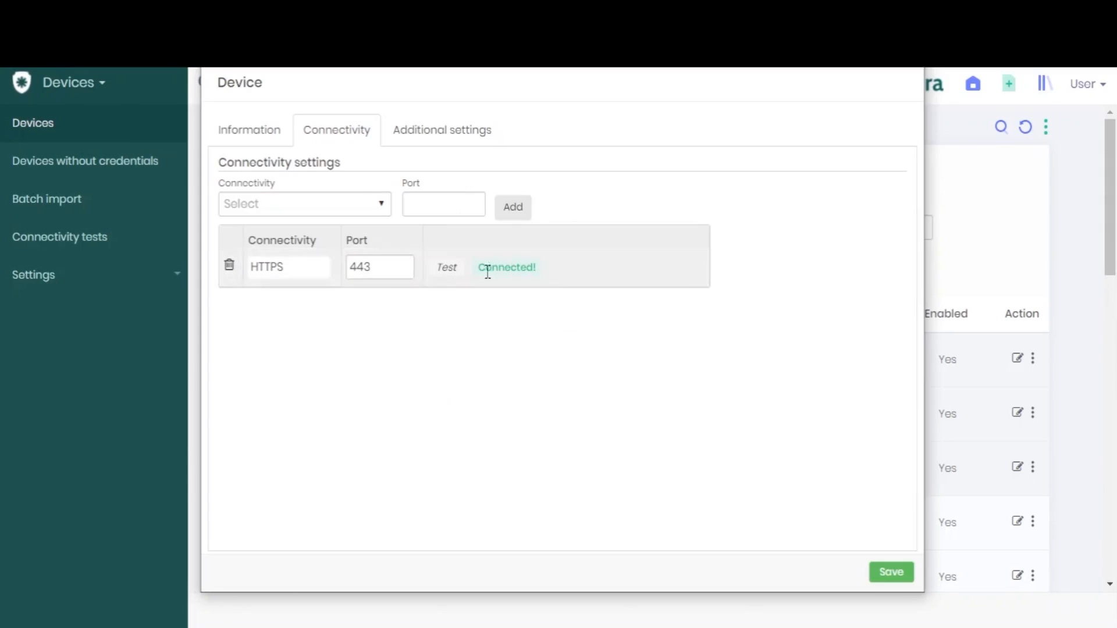
mouse_move(441, 129)
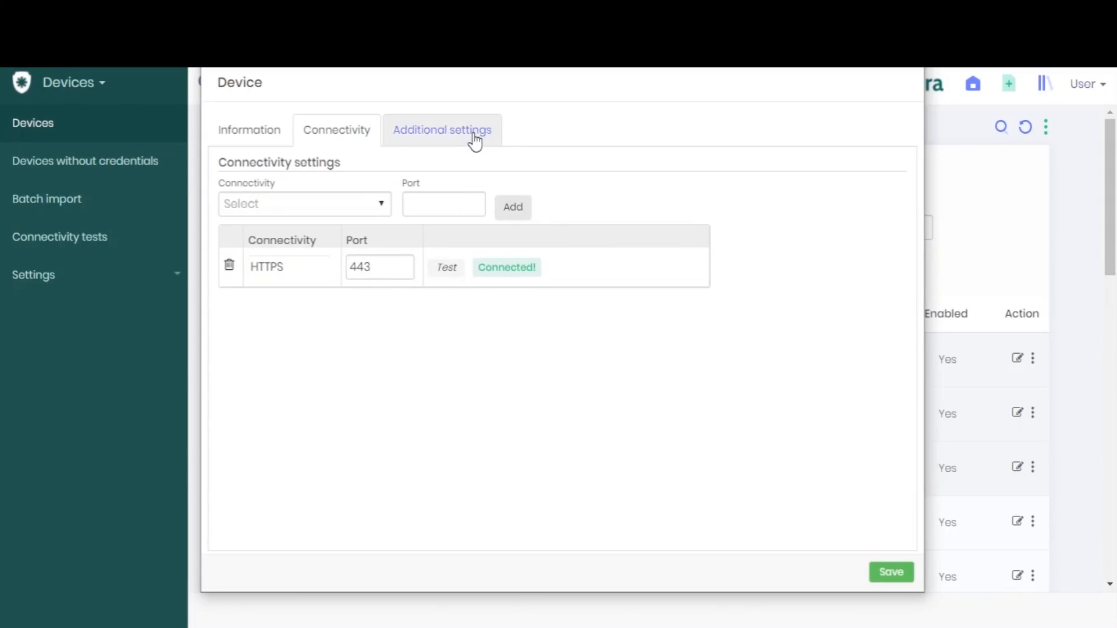
Step: Set the device criticality to High in Additional settings
click(441, 129)
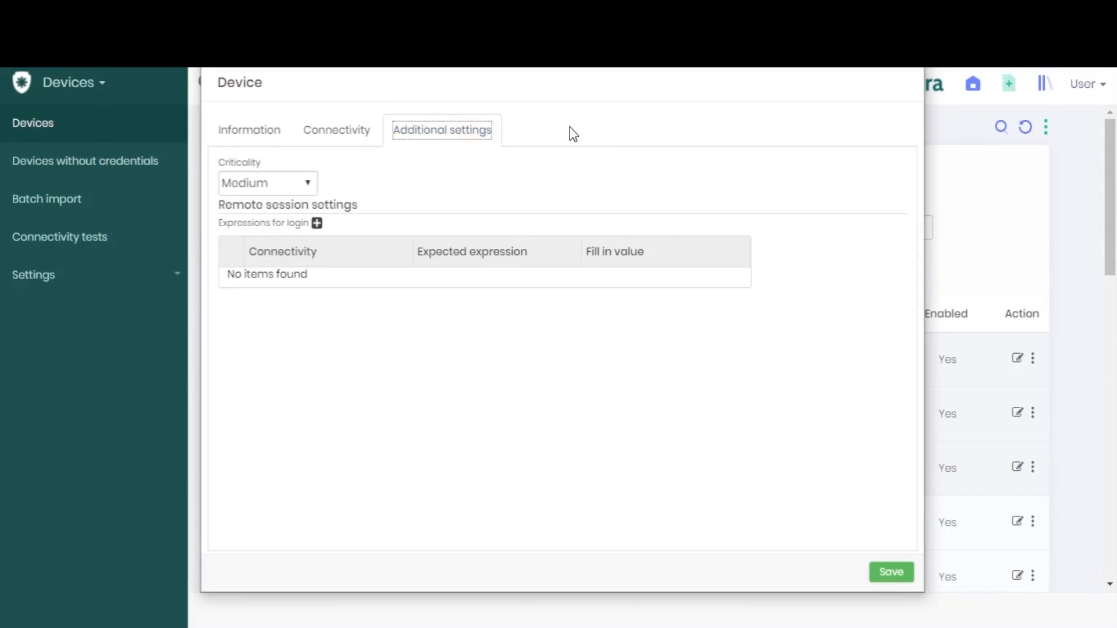
click(267, 183)
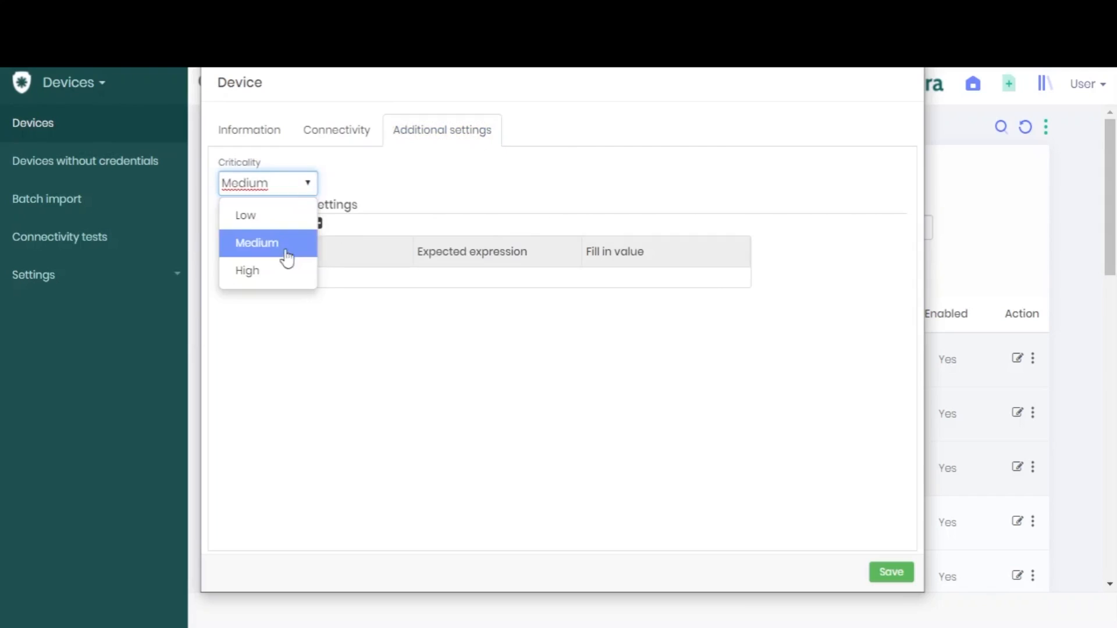
click(247, 269)
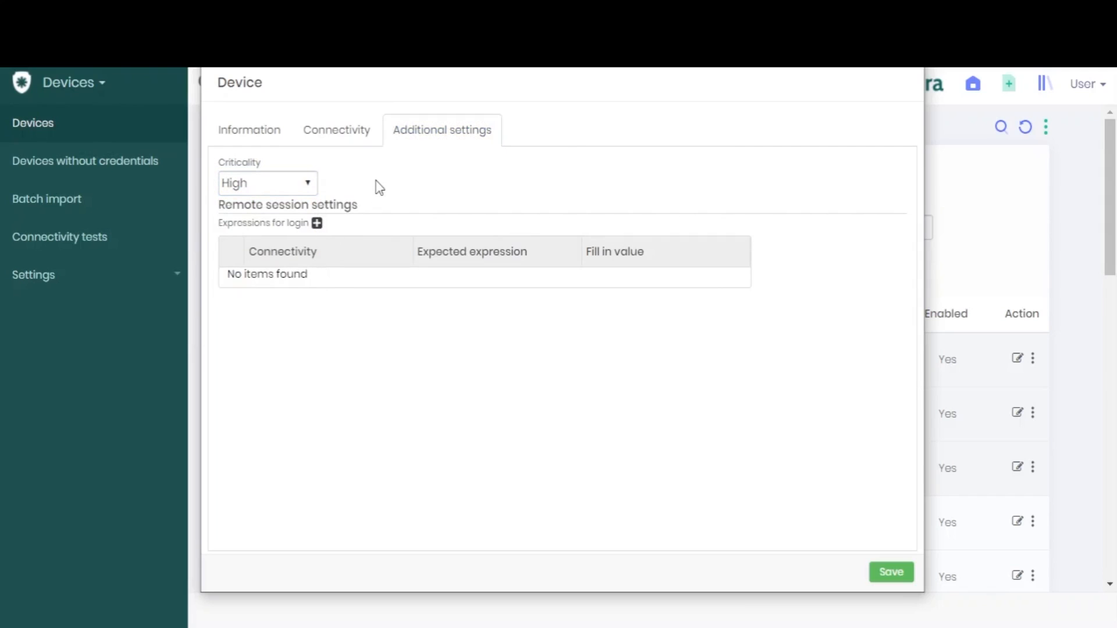
mouse_move(343, 235)
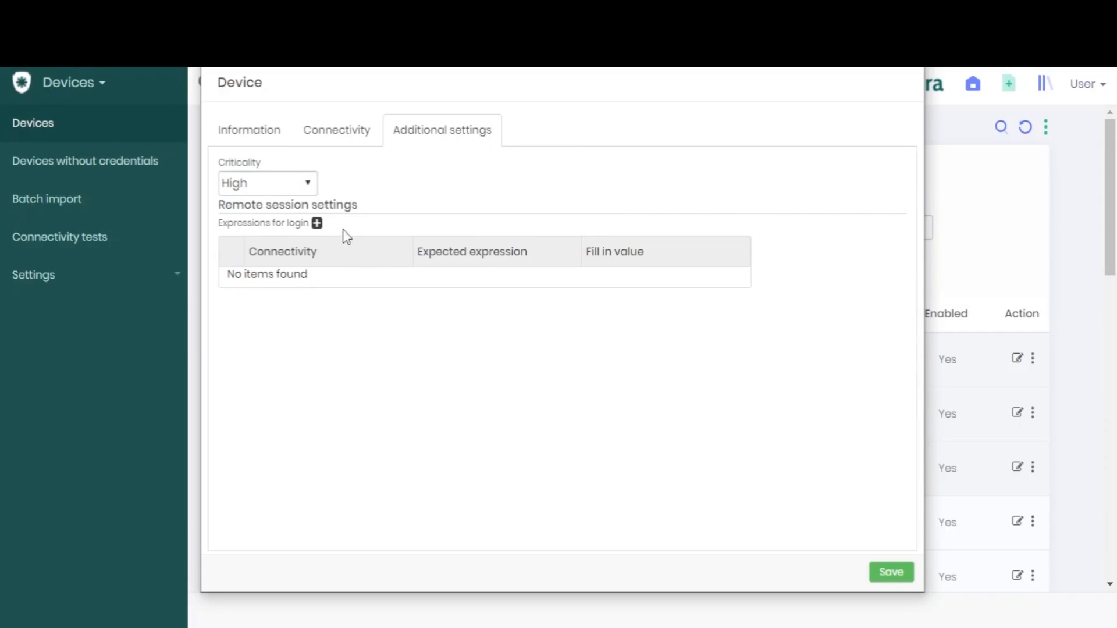
mouse_move(317, 234)
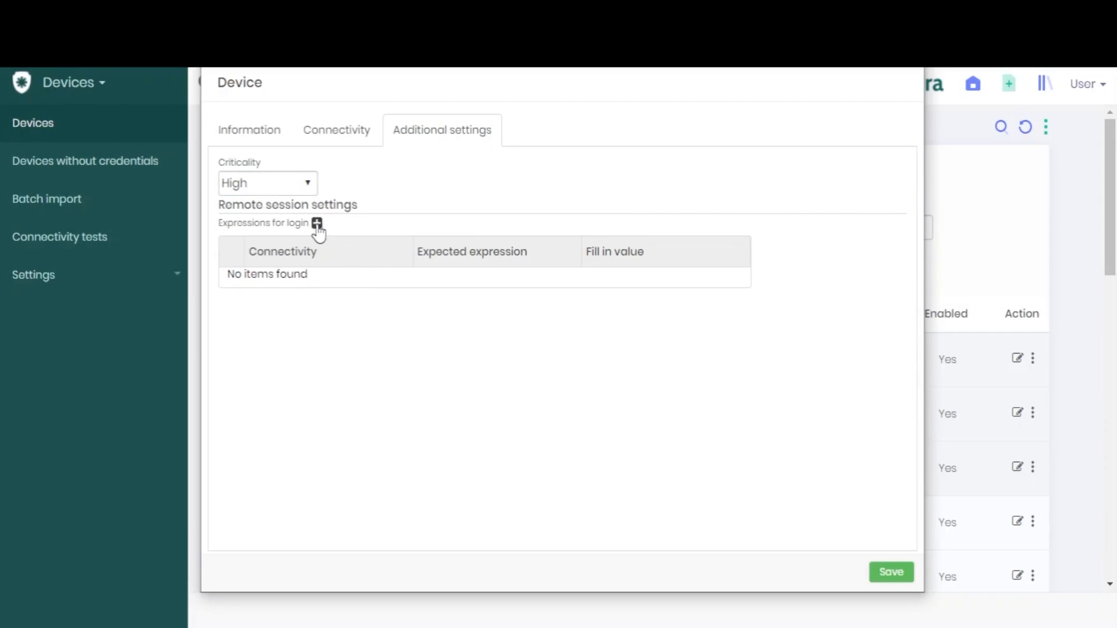
Step: Add an HTTPS login expression row, then delete it, leaving none
click(317, 223)
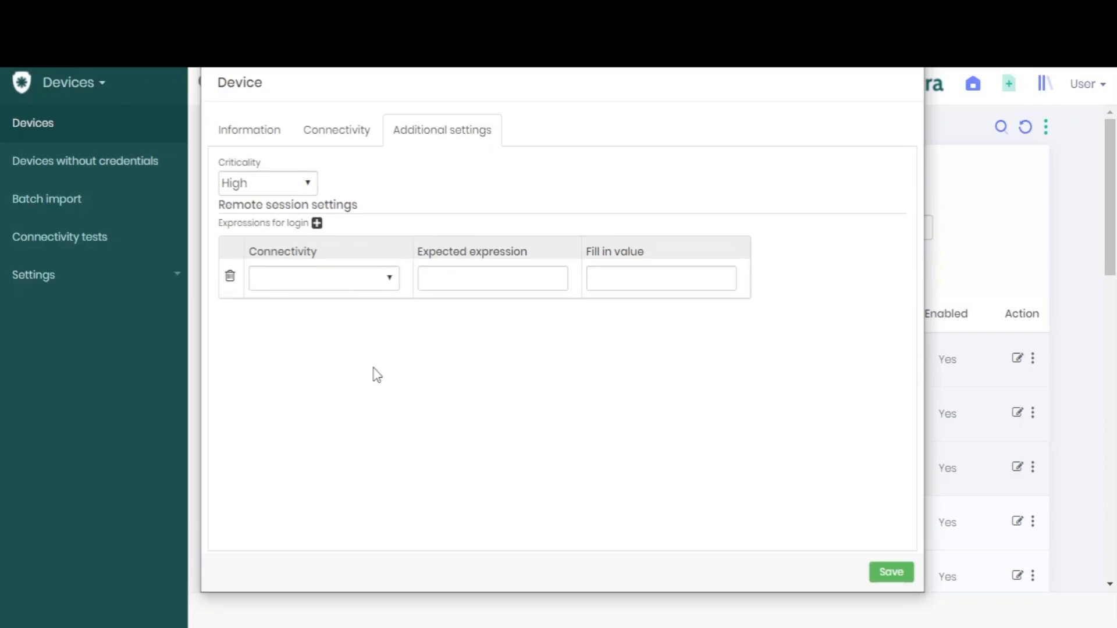
mouse_move(397, 288)
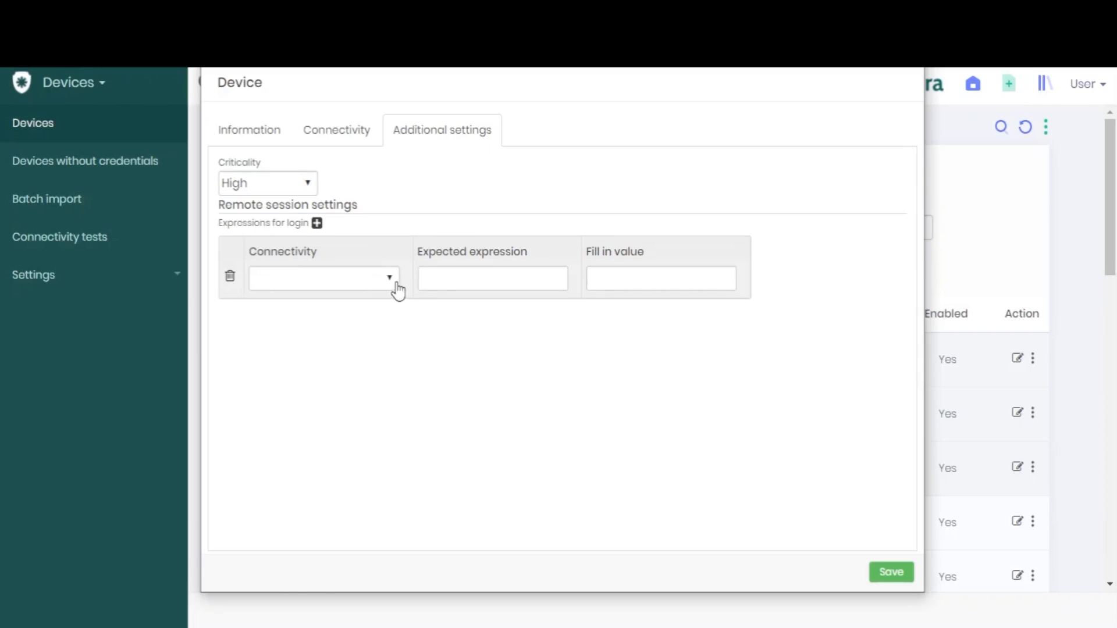
click(322, 278)
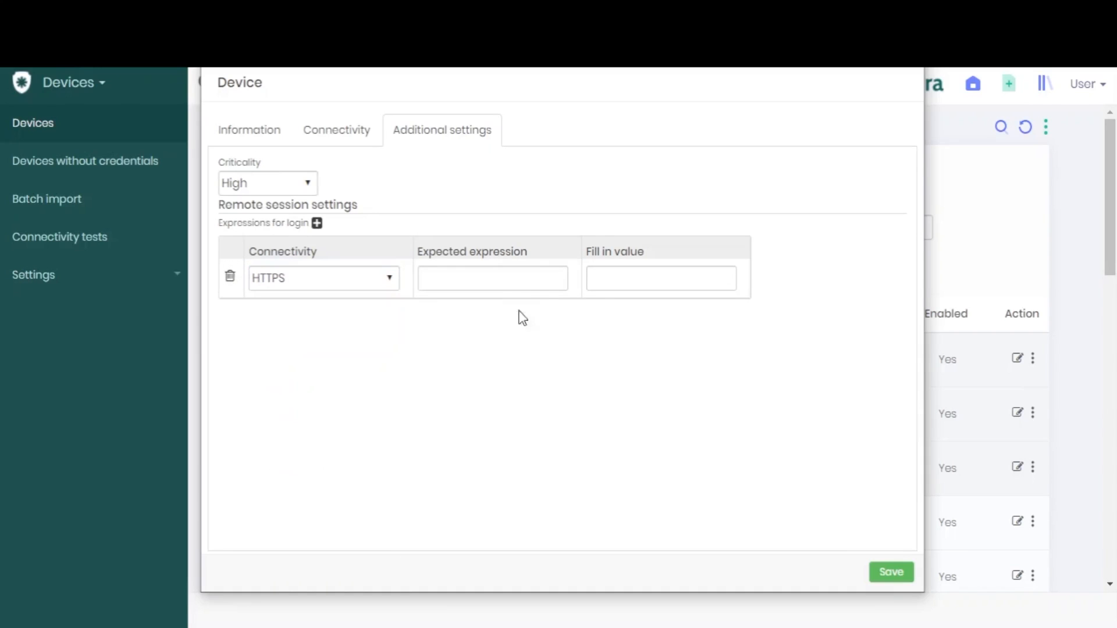
click(491, 278)
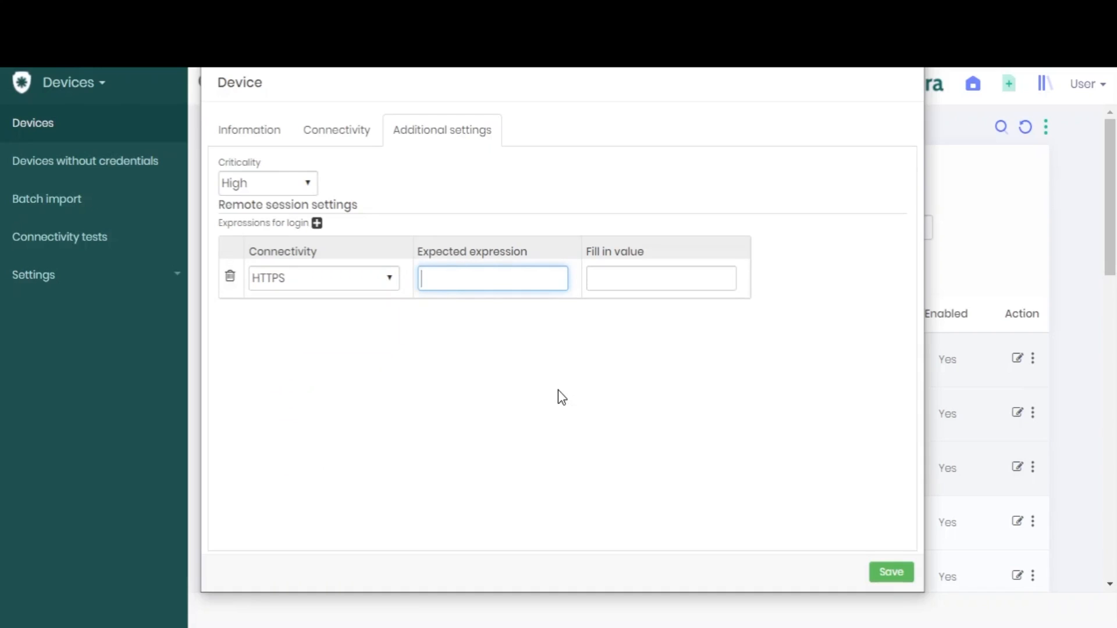
click(661, 279)
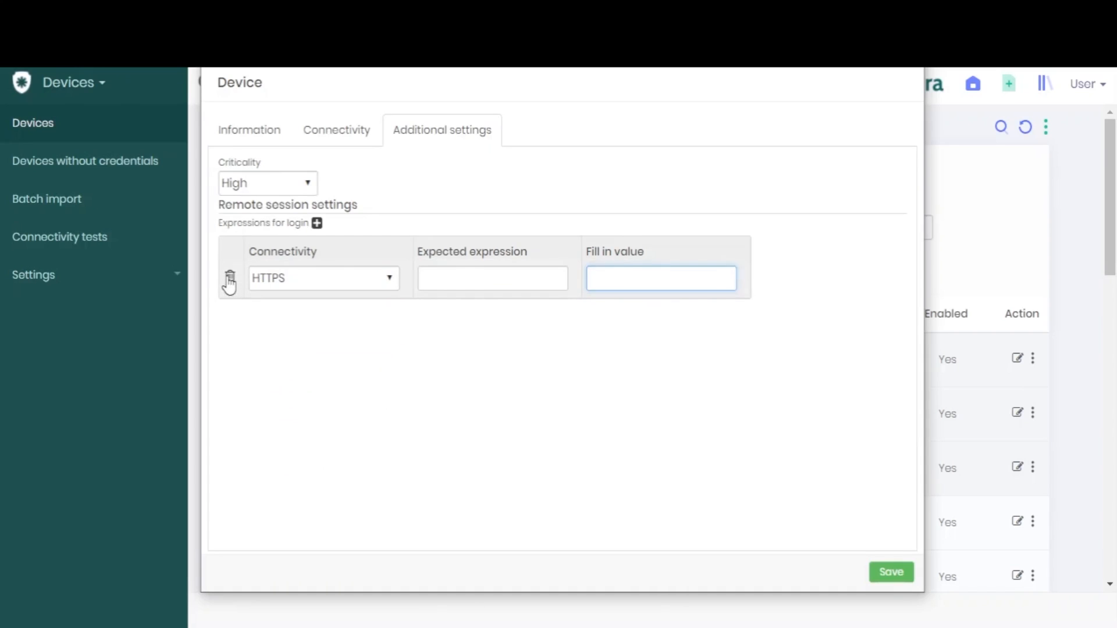
click(229, 278)
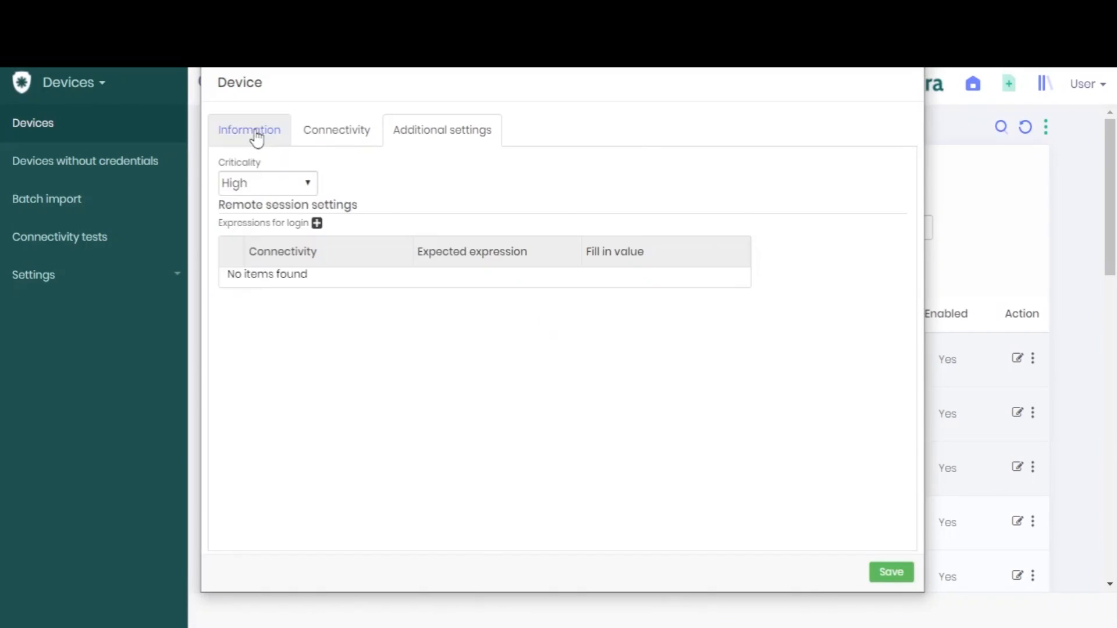
Step: Review the Information tab fields and save the Facebook device
click(248, 129)
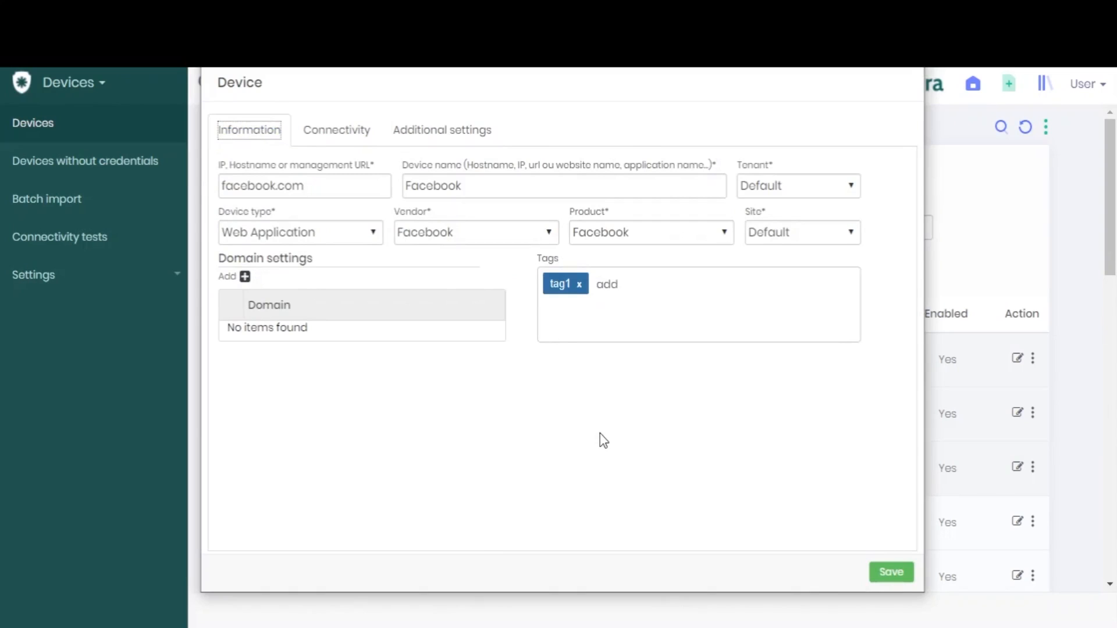
click(890, 571)
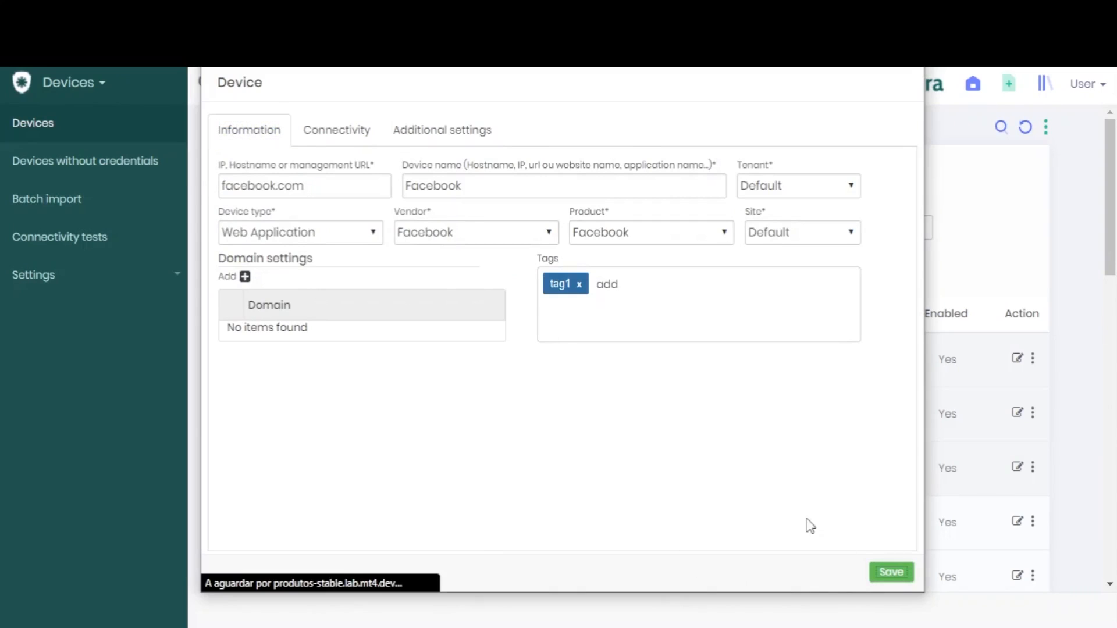
click(891, 572)
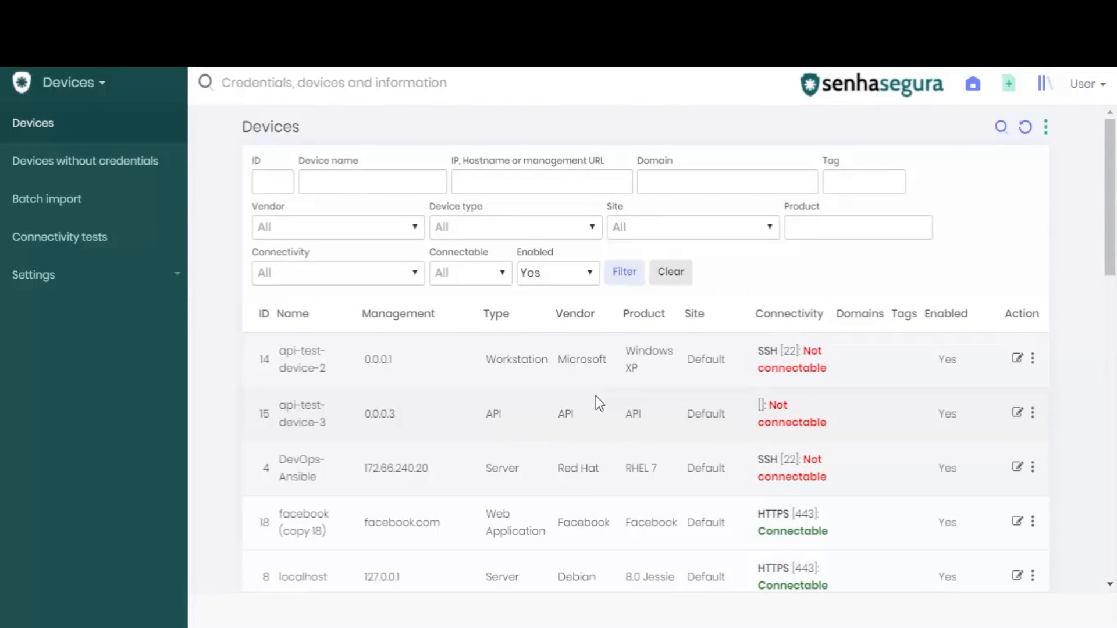
mouse_move(257, 374)
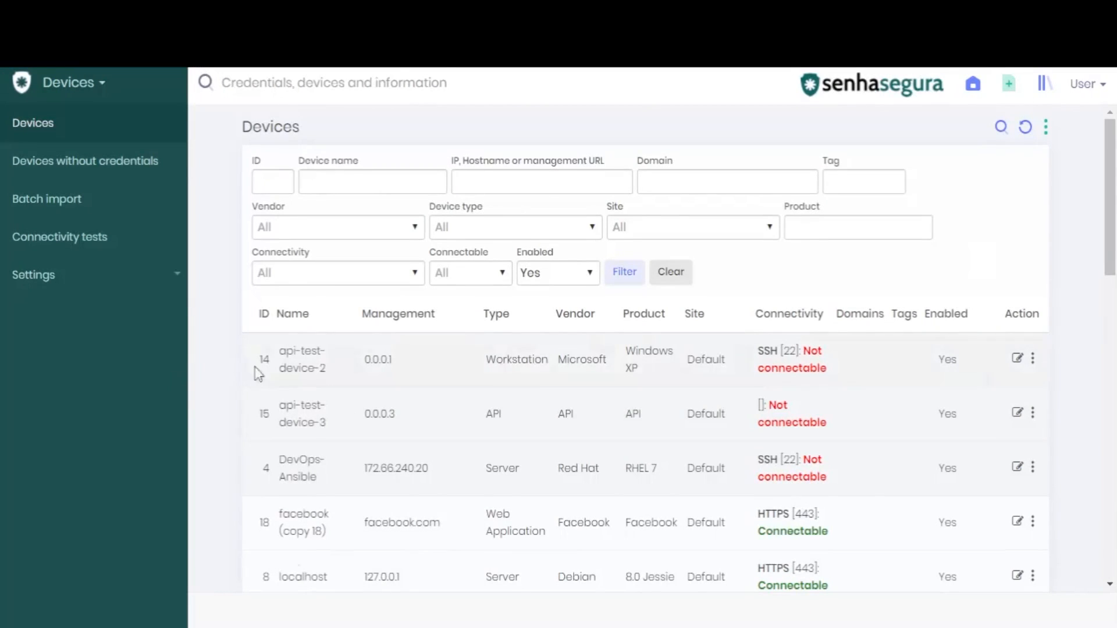
Step: Scroll the Devices table and refresh it to show Facebook device ID 23
scroll(down, 3)
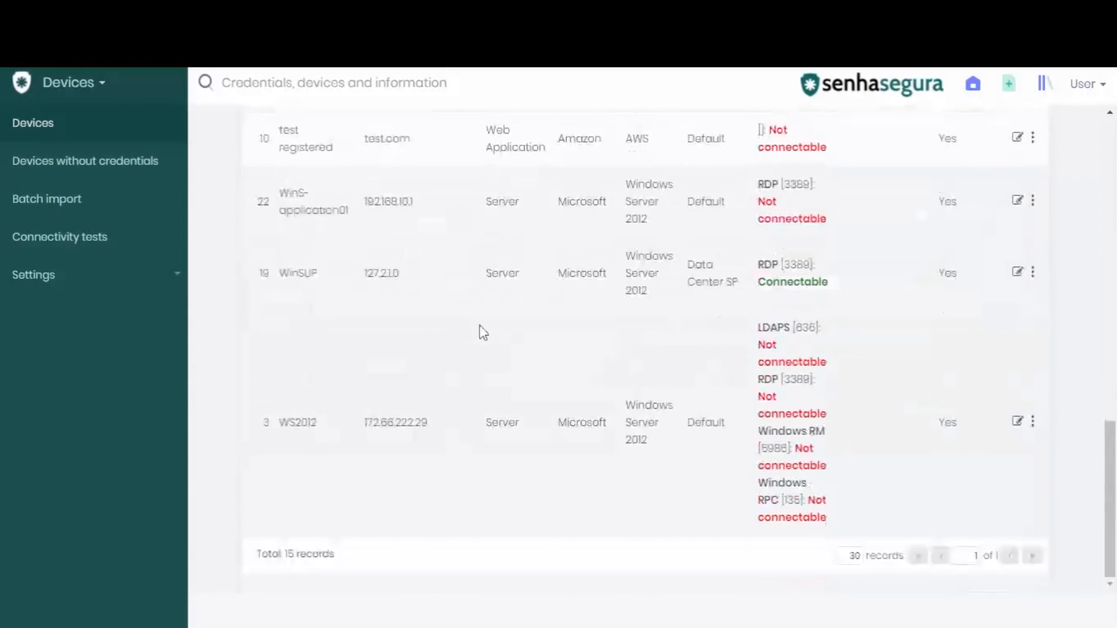
scroll(up, 3)
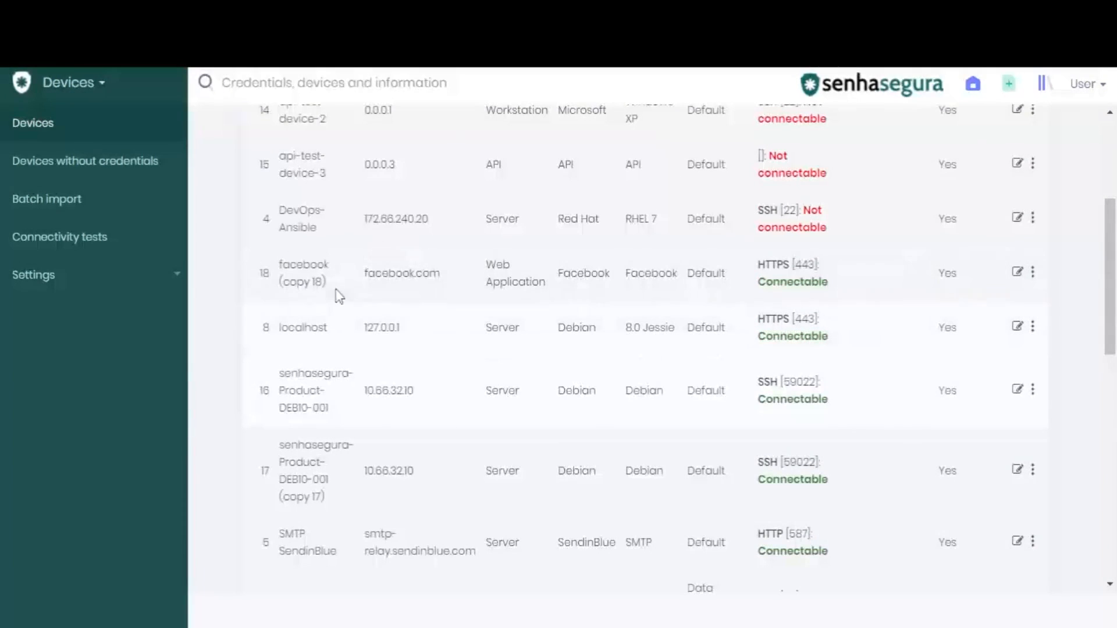
mouse_move(237, 310)
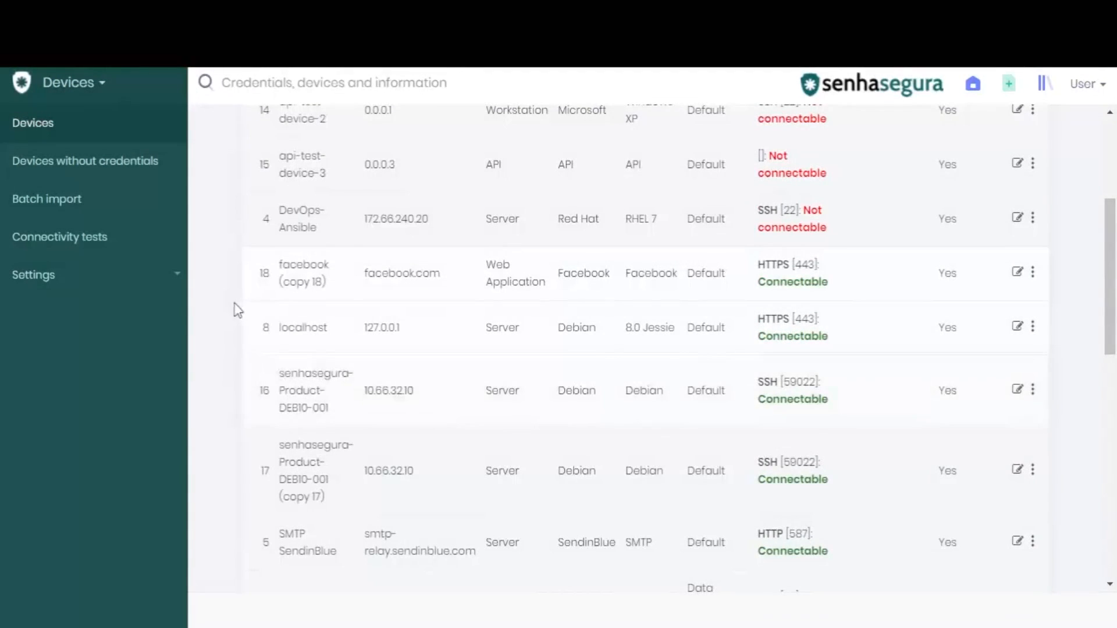
scroll(up, 3)
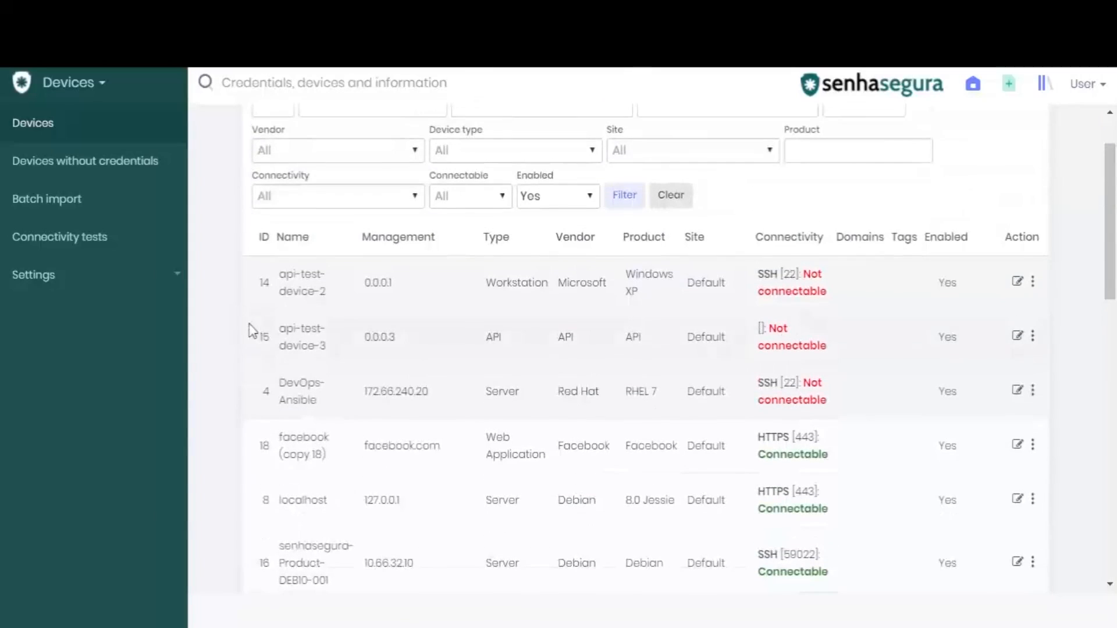
scroll(up, 3)
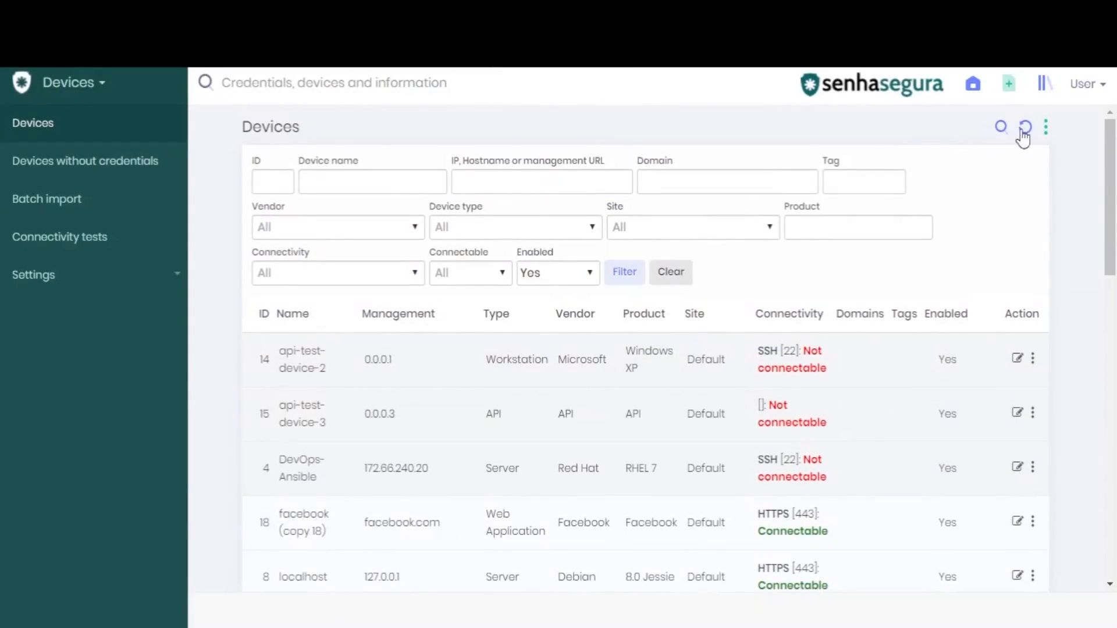
click(1026, 127)
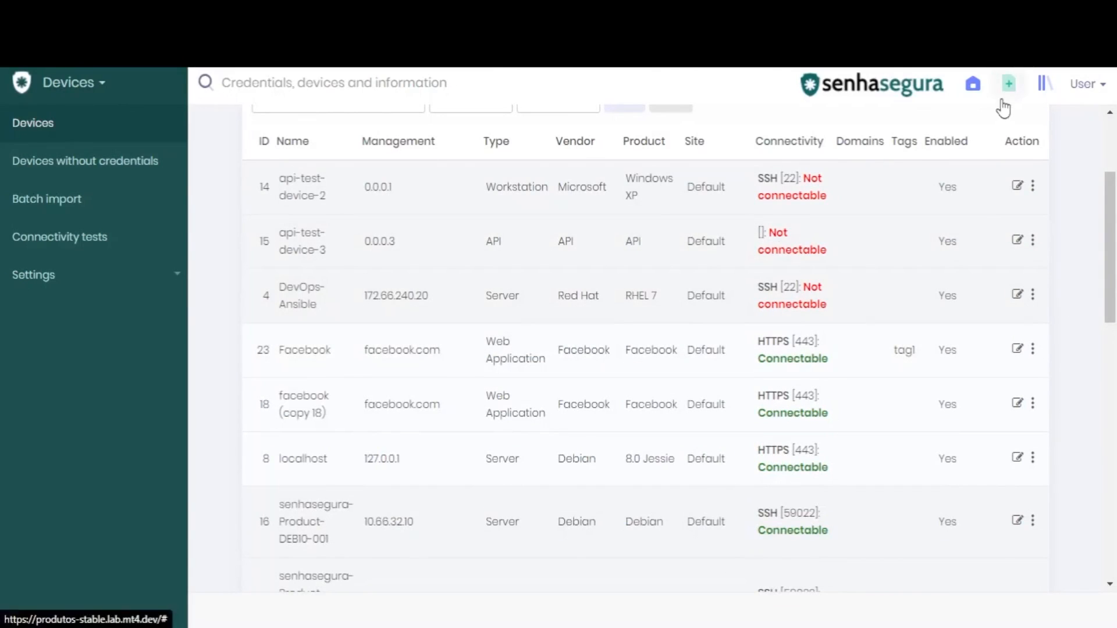
Step: Open the green + Add new menu listing device and other item types
click(1009, 83)
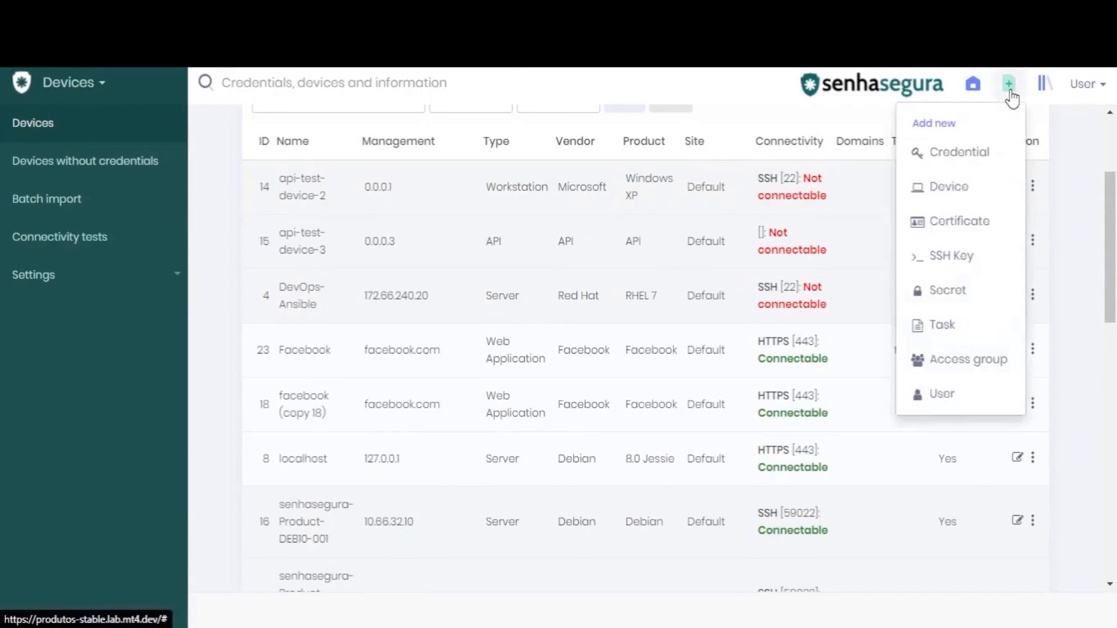
mouse_move(949, 186)
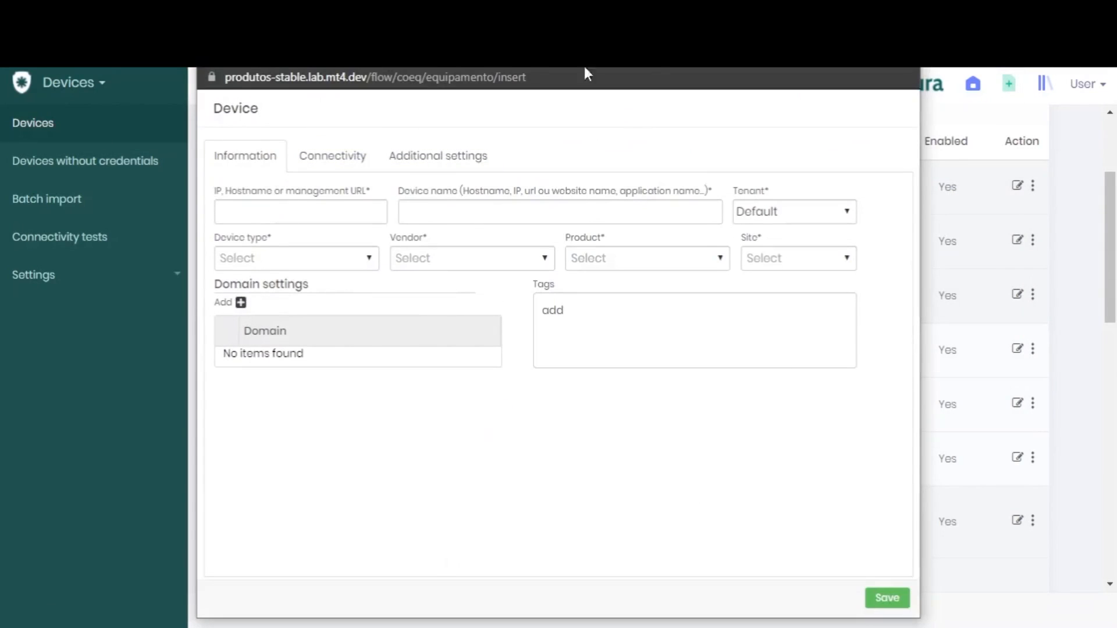
mouse_move(922, 446)
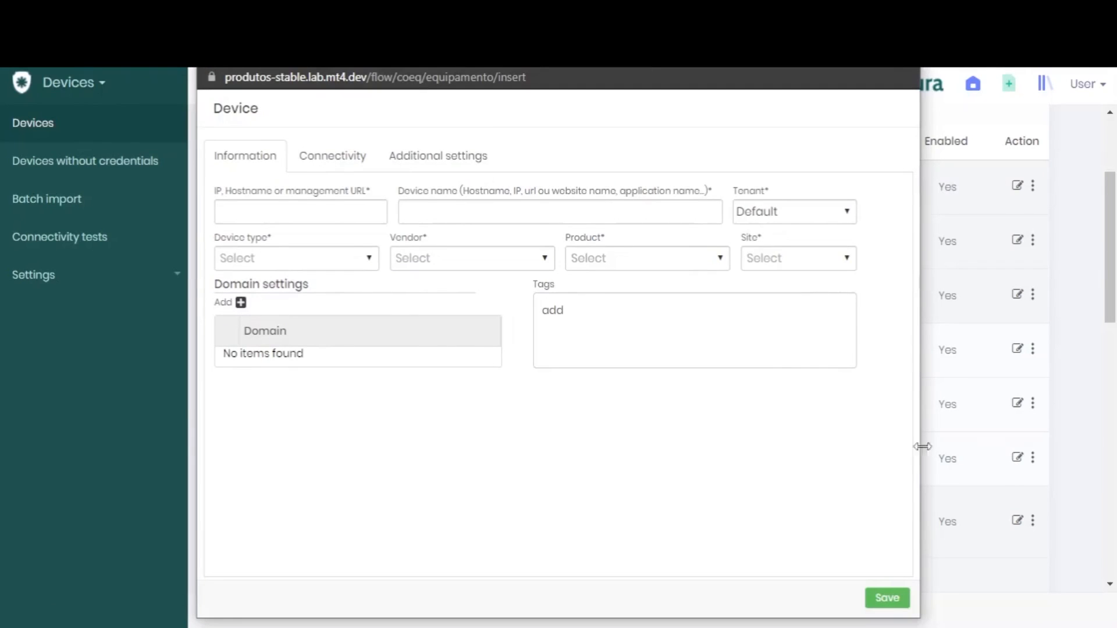